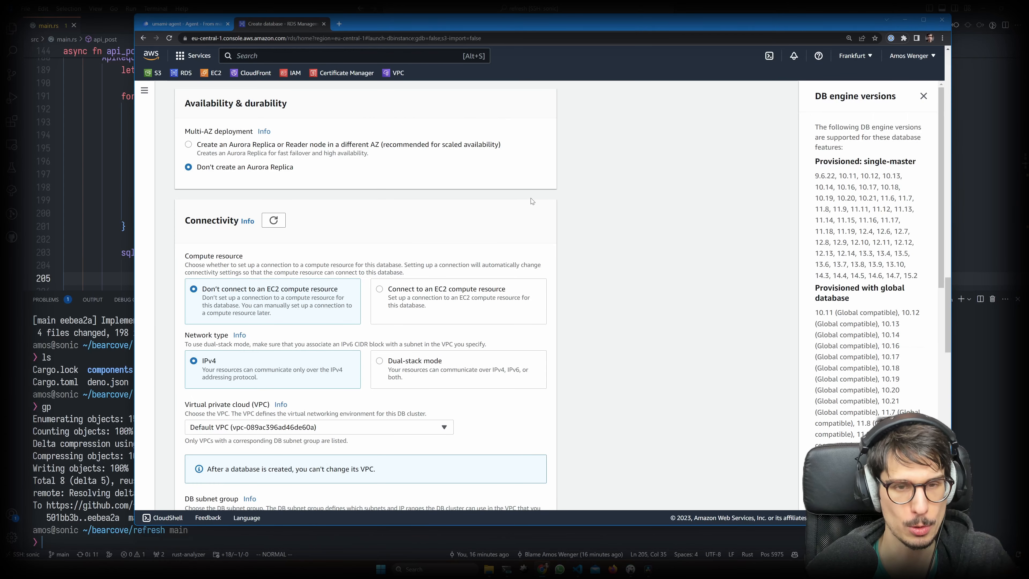
mouse_move(476, 206)
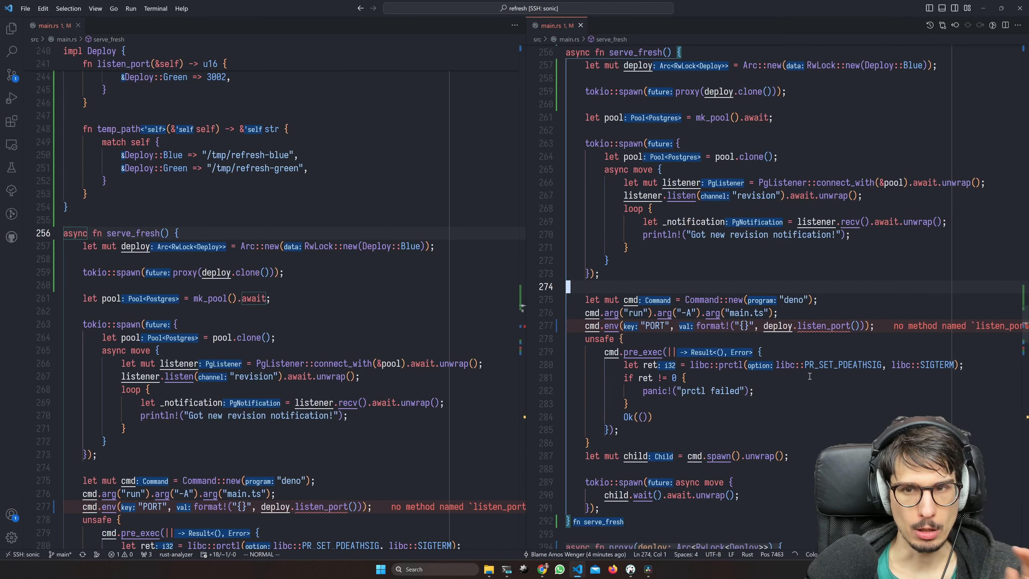
Declare a mutable other_child variable initialised to None in serve_fresh.
scroll(down, 3)
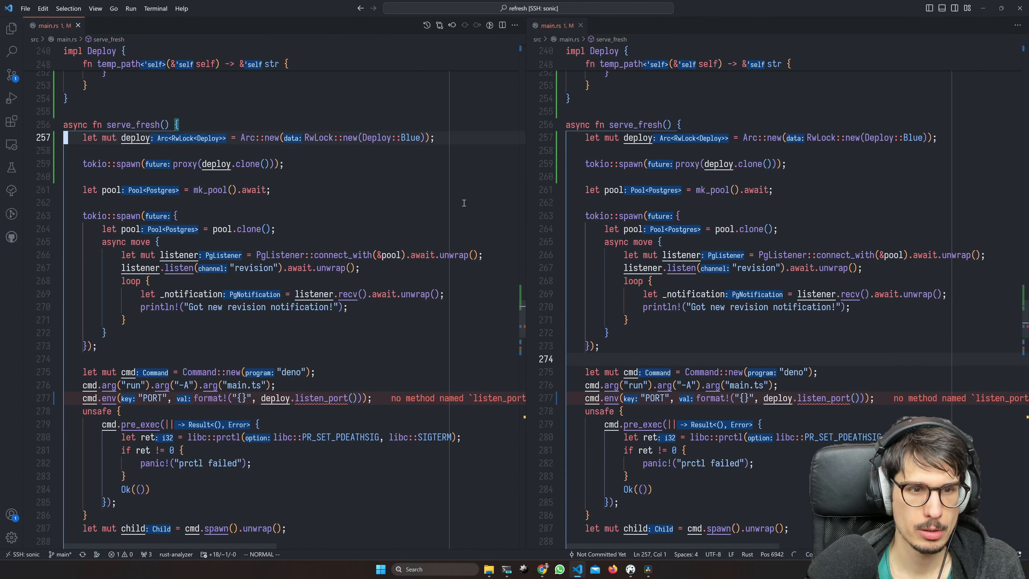
text(let mut other_child = None;)
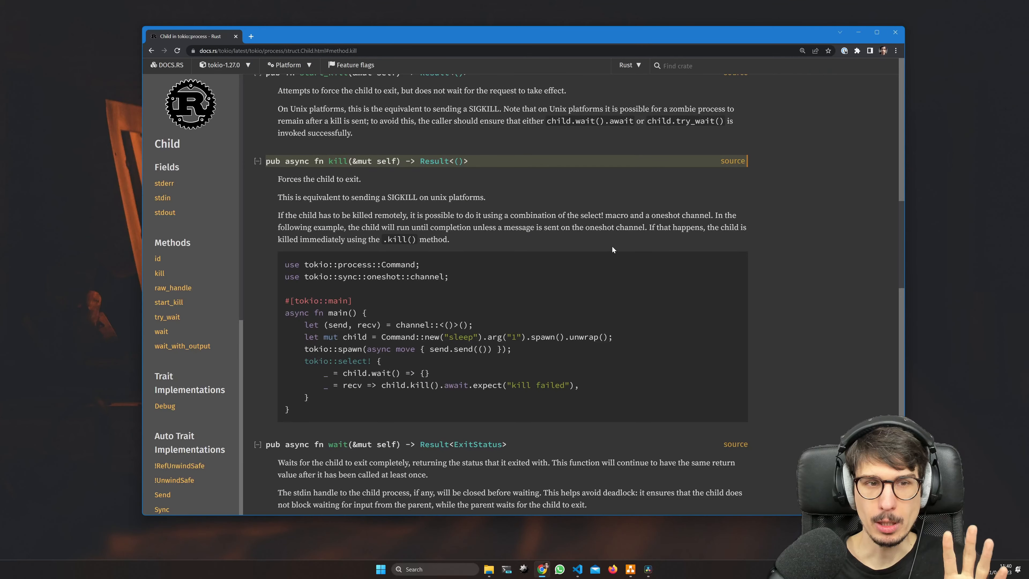
mouse_move(594, 246)
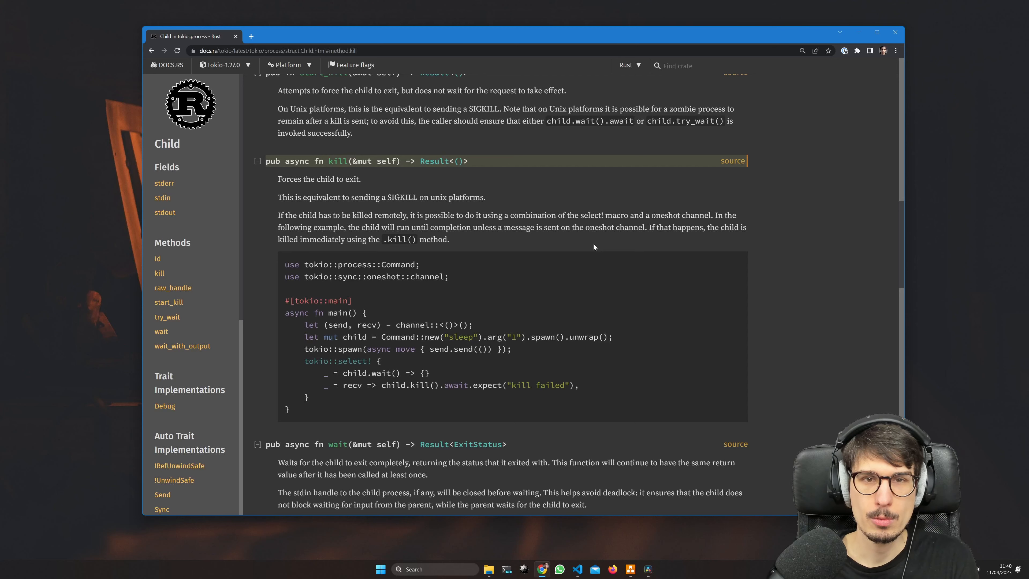
Read the wait method docs, then jump to the kill method documentation.
scroll(down, 3)
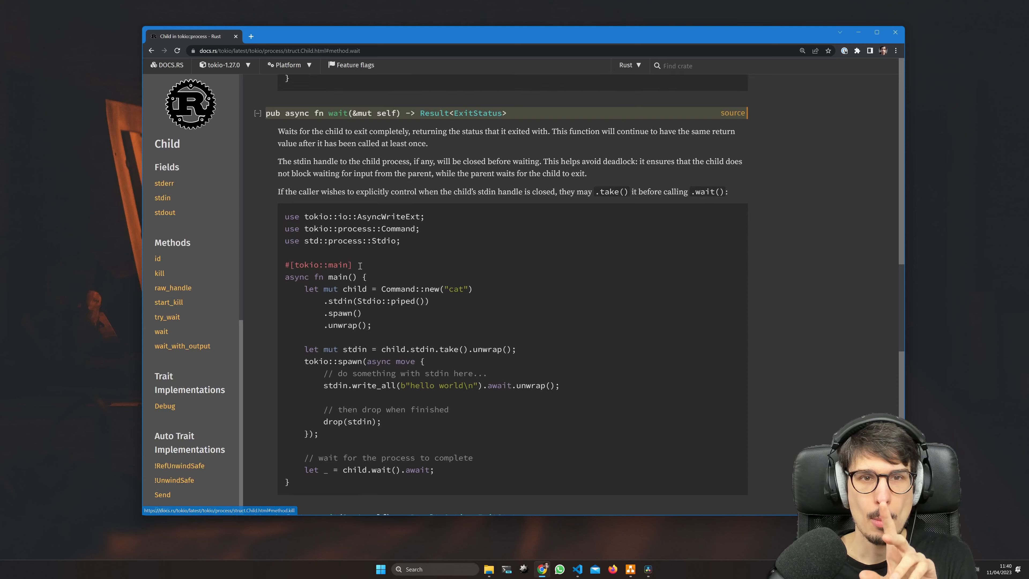
scroll(down, 3)
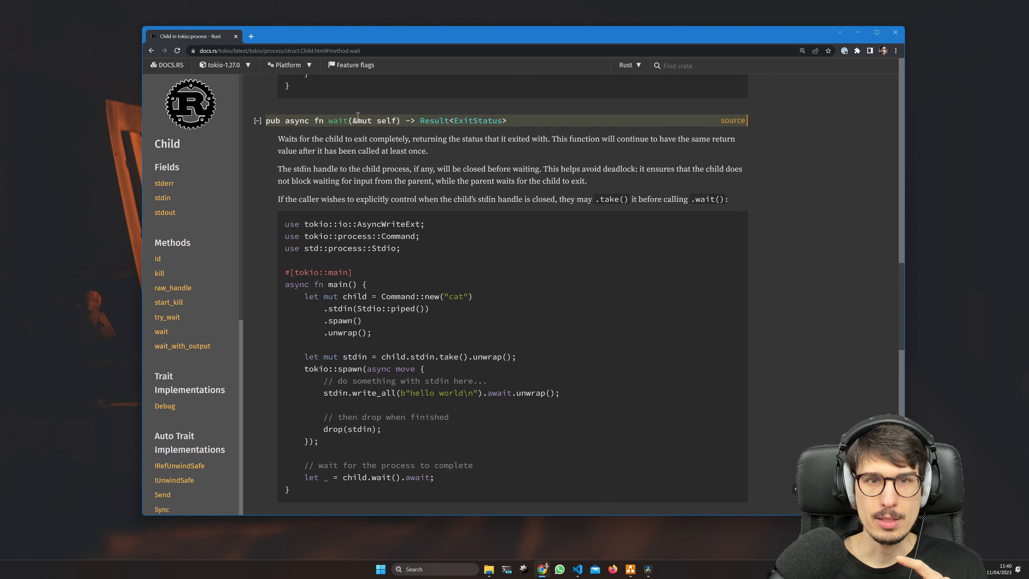
click(160, 272)
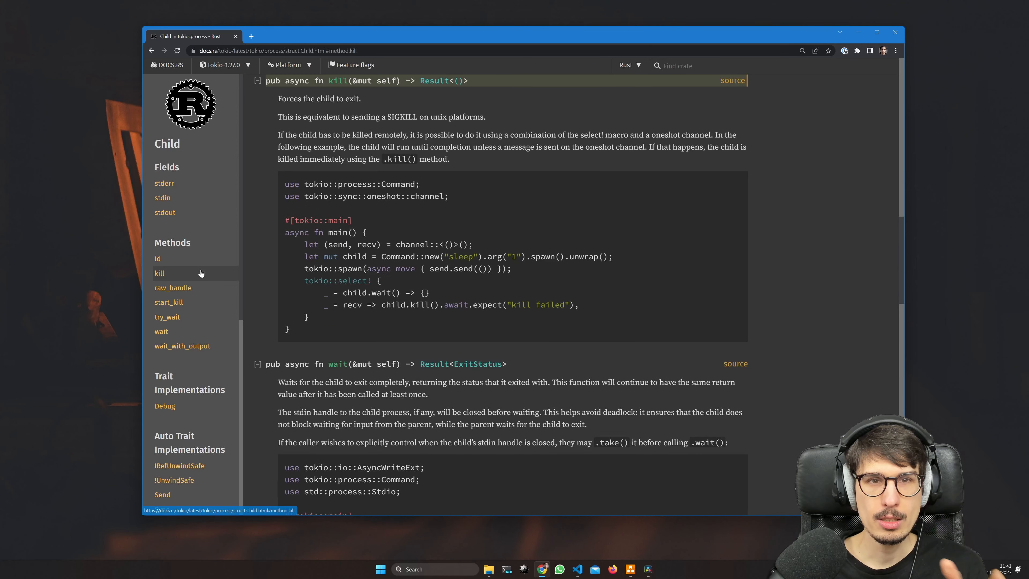
mouse_move(408, 104)
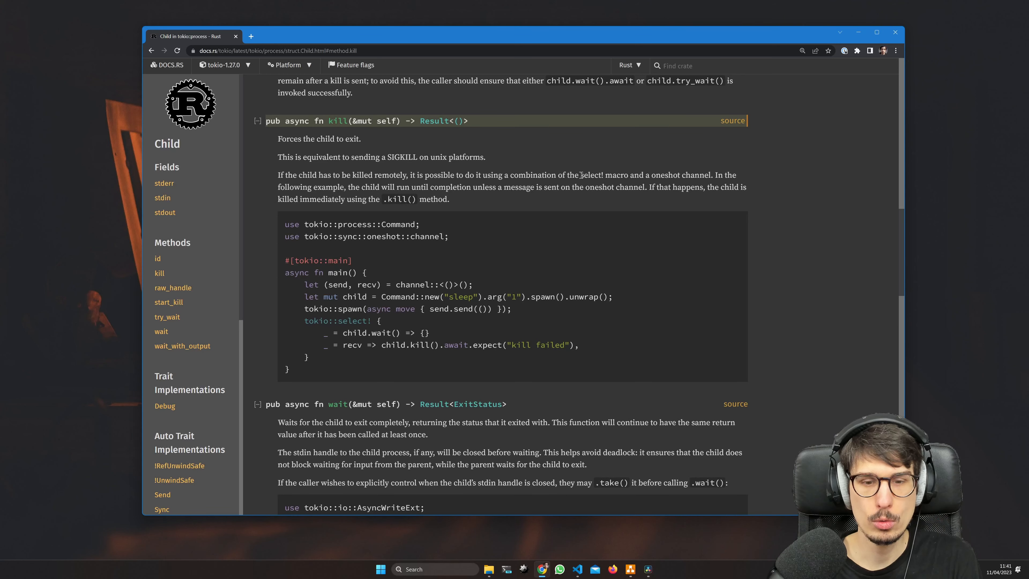
Jump to the Child id method documentation from the Methods sidebar.
click(157, 258)
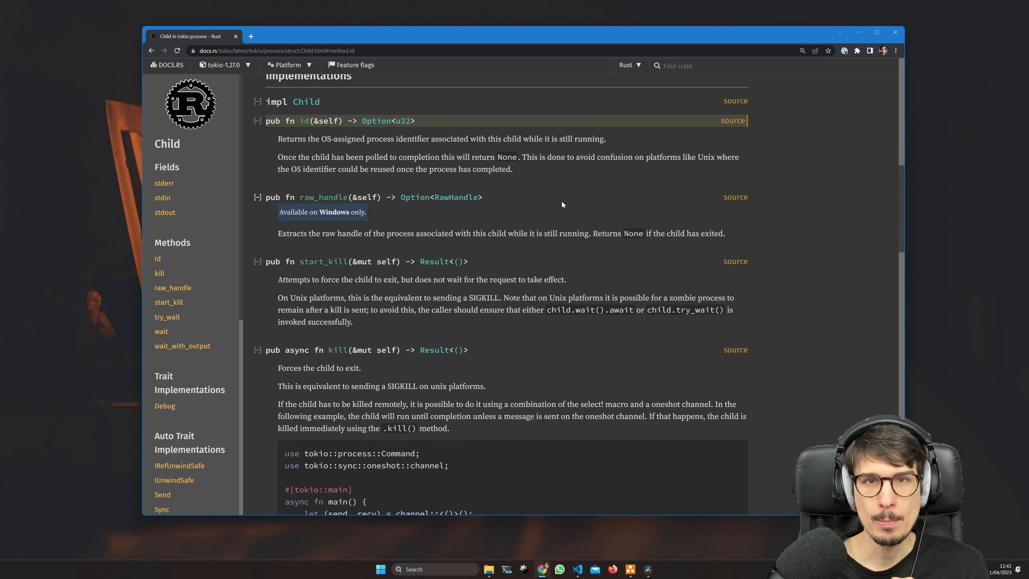
mouse_move(525, 133)
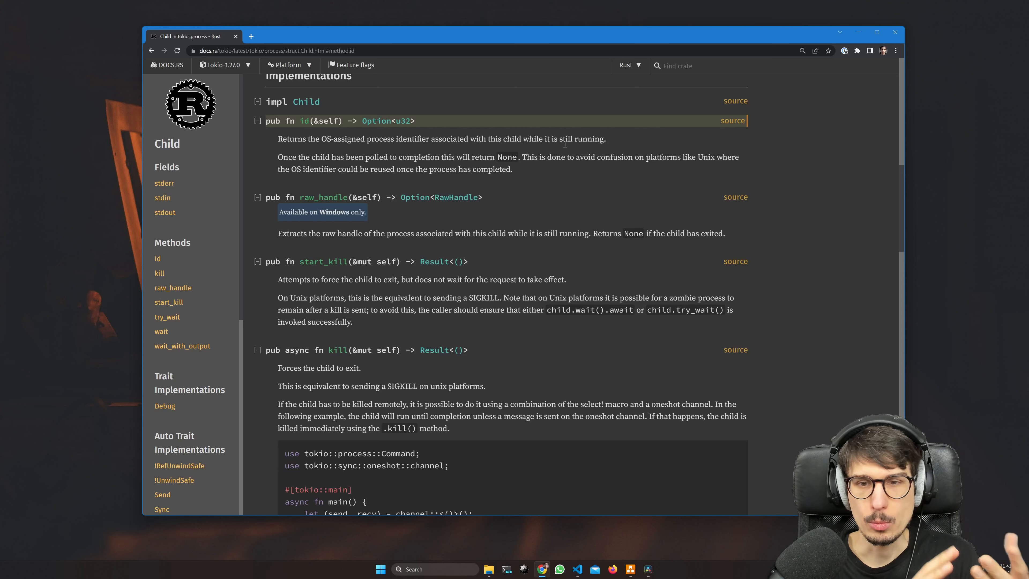
mouse_move(429, 120)
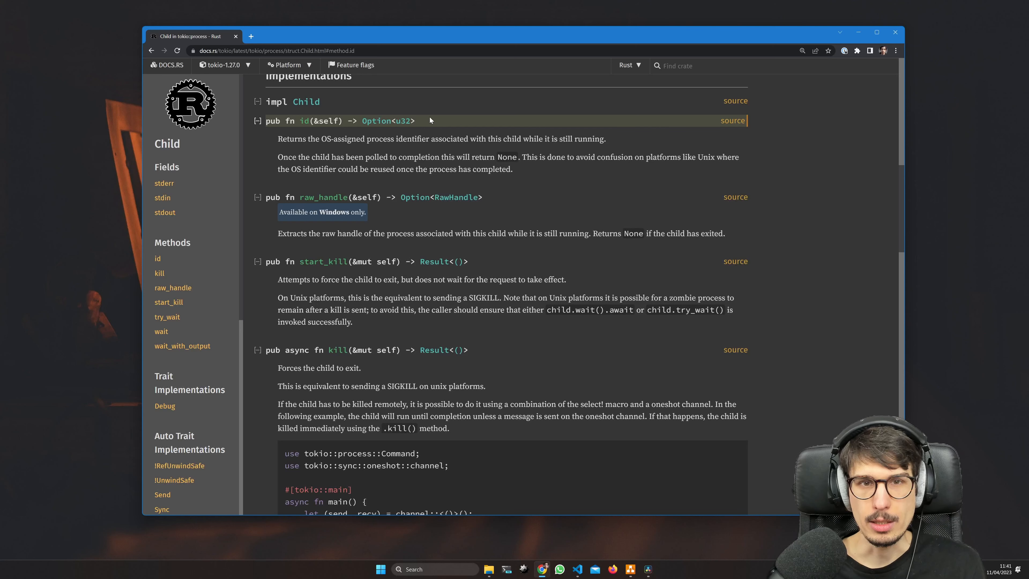
mouse_move(451, 127)
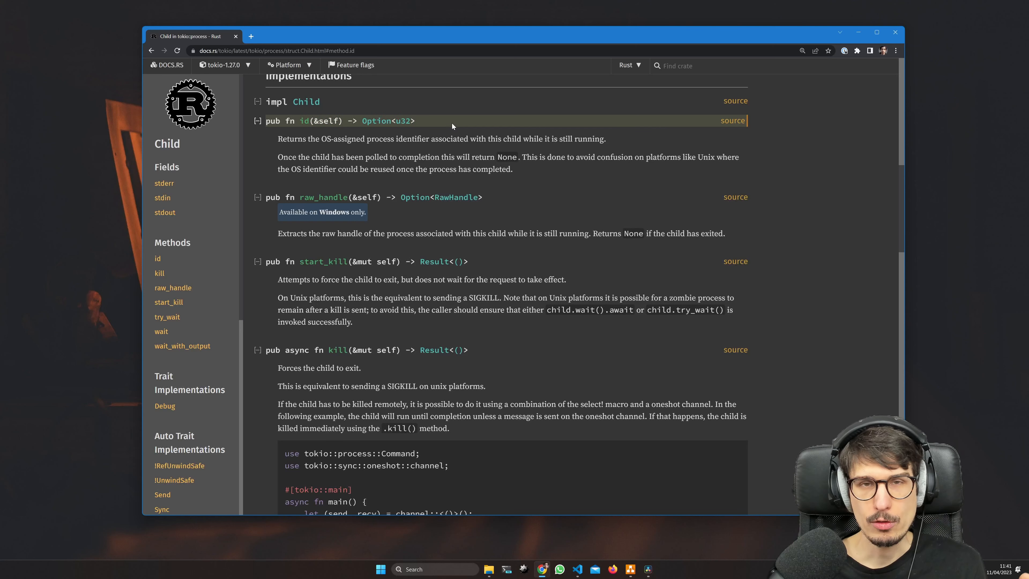
mouse_move(509, 187)
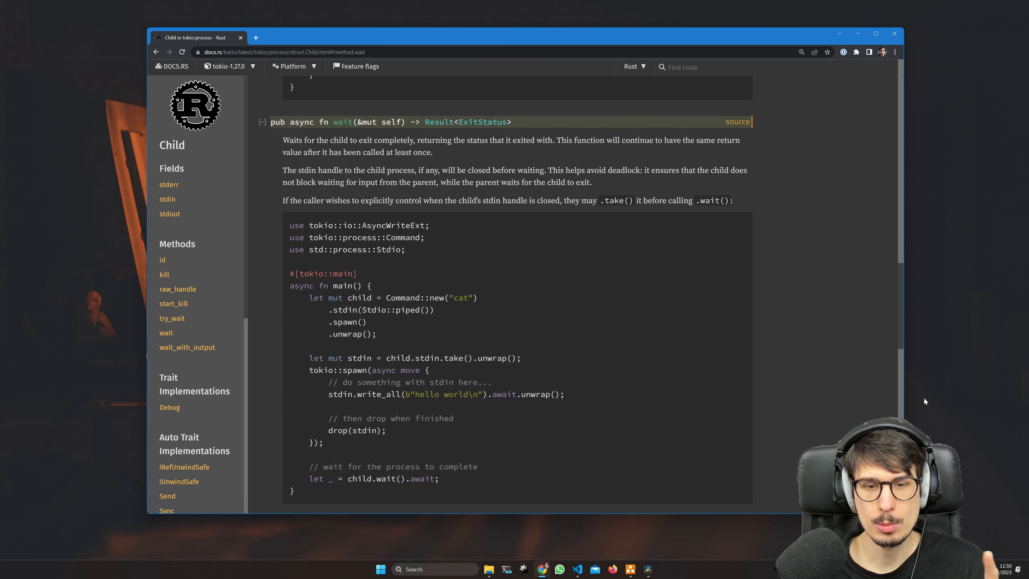
mouse_move(341, 122)
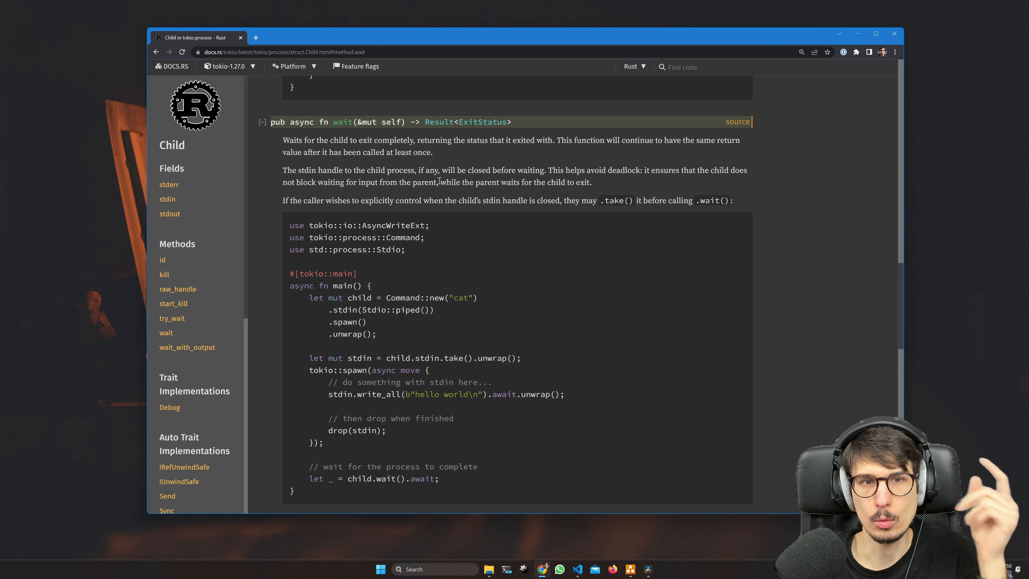
mouse_move(438, 179)
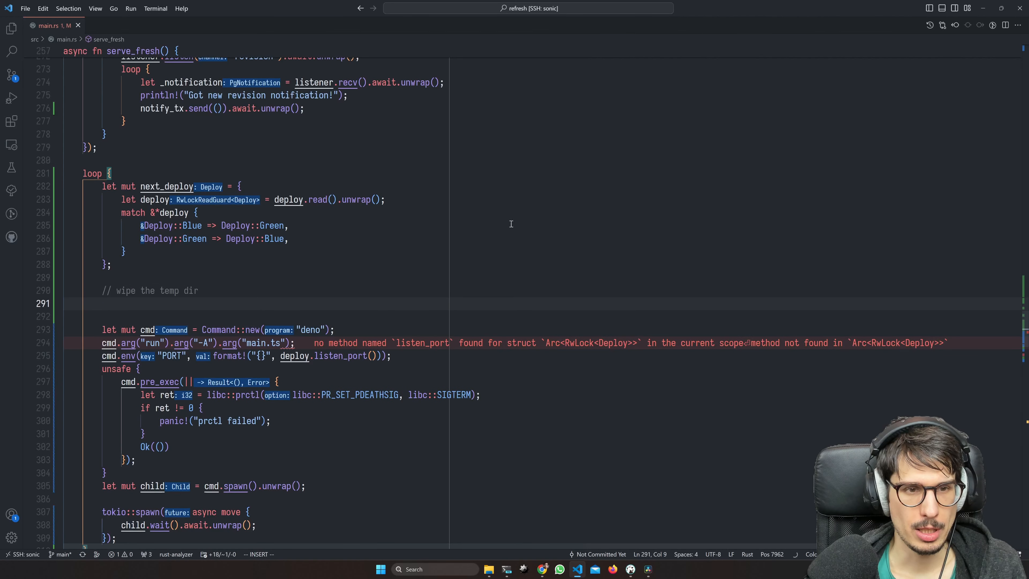
Add remove_dir_all on the temp path, a revision_id String field, and a sqlx file-download block comment.
text(tokio::fs::remove_dir_all(next_deploy.temp_path()).await.unwrap();)
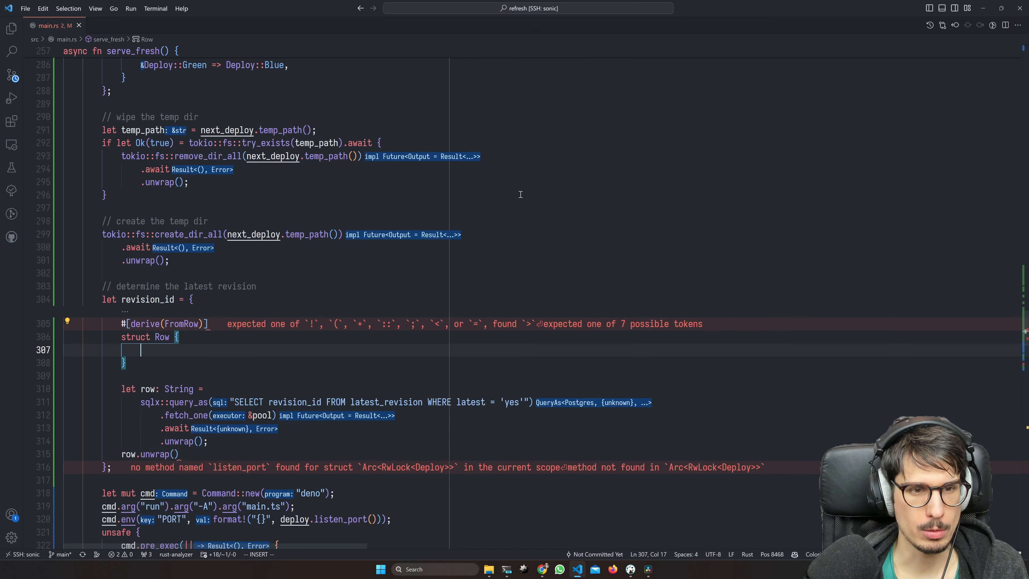
text(revision_id: String,)
text(// downloa)
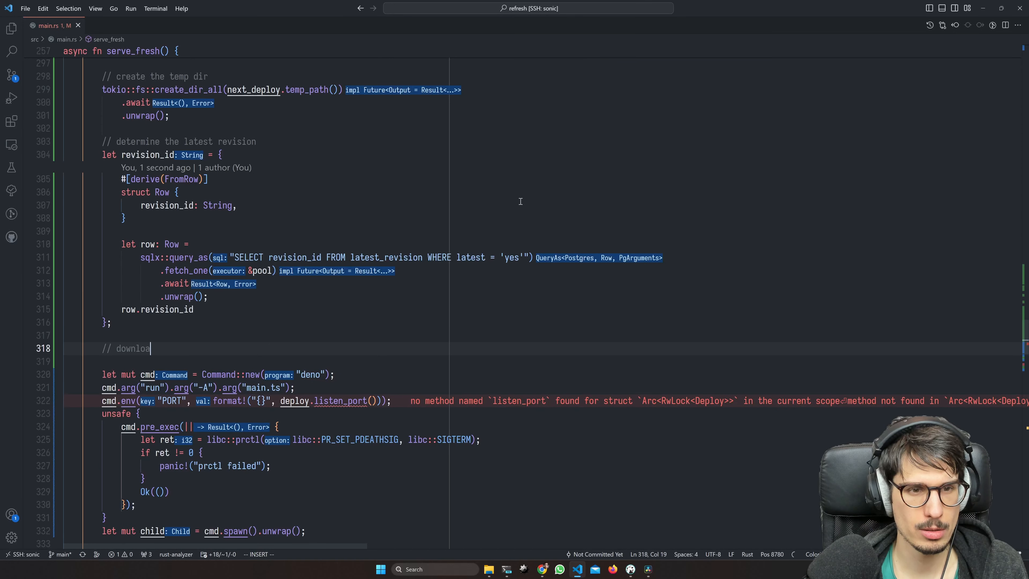
text("all the files from postgres, write to the")
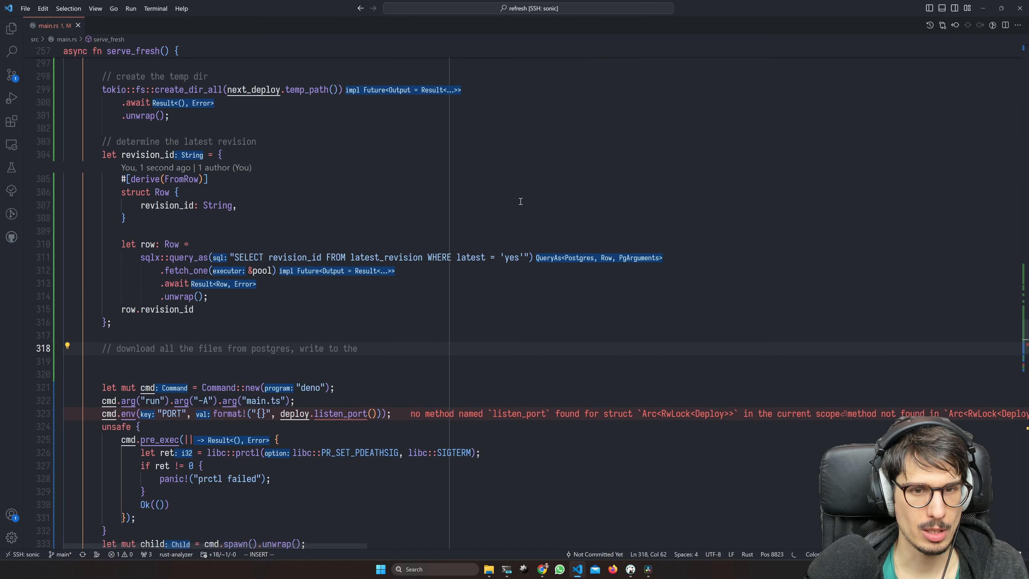
text(temp dir)
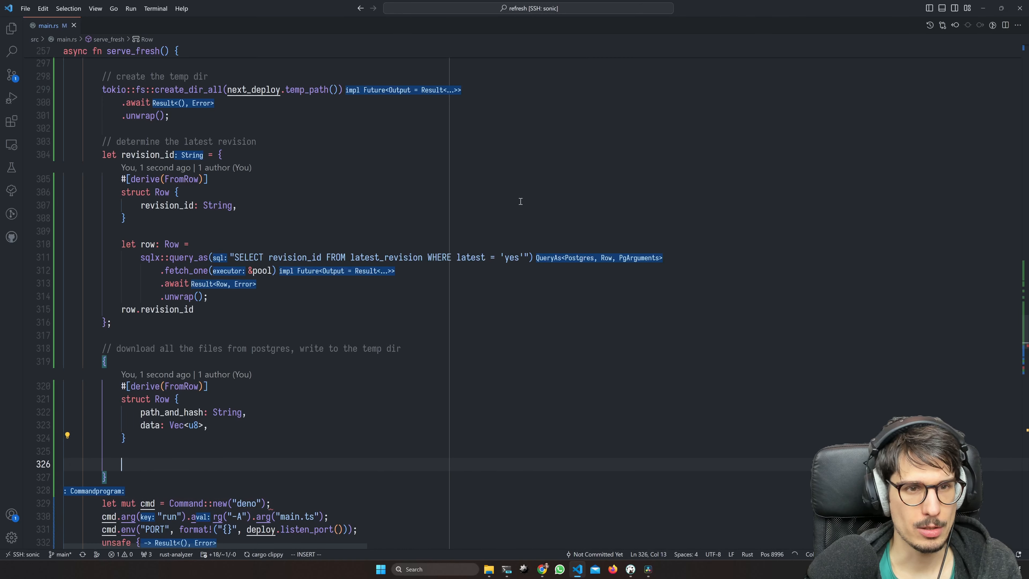
text(sqlx::query_as("SELECT)
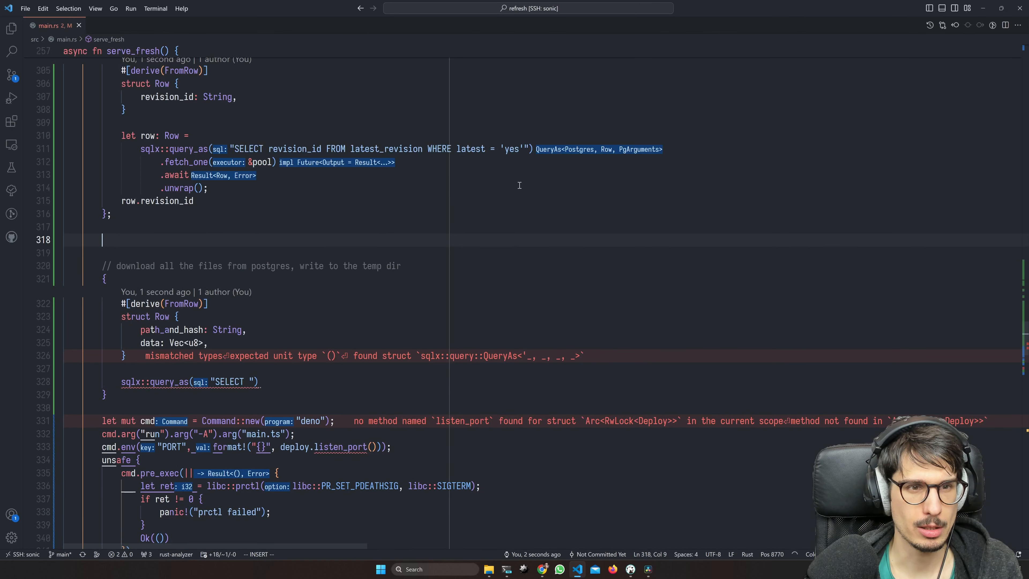
Add a revision_files query block and println! 'Latest revision is {}' with revision_id.
text(// list revision files f)
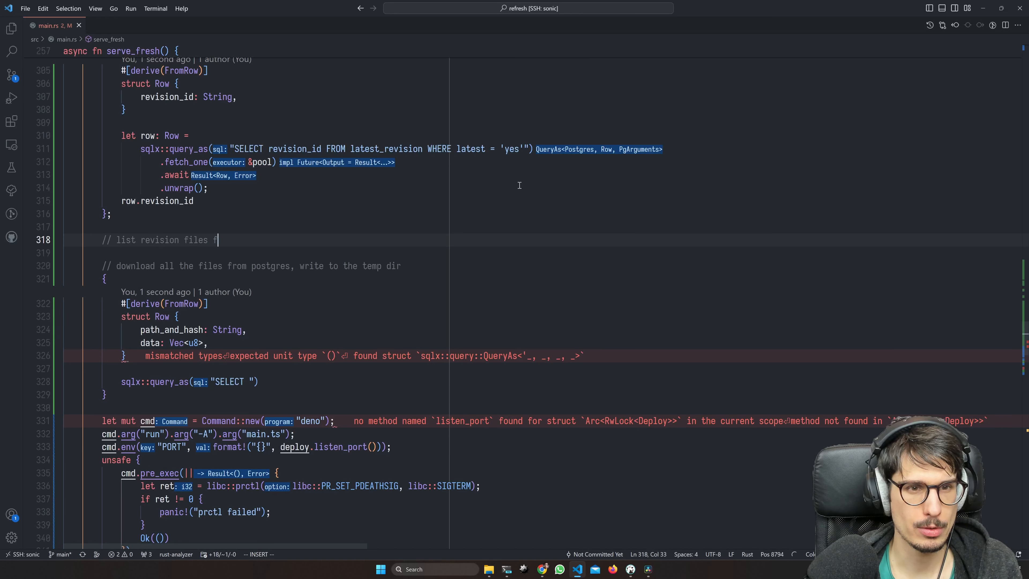
text(or this revision)
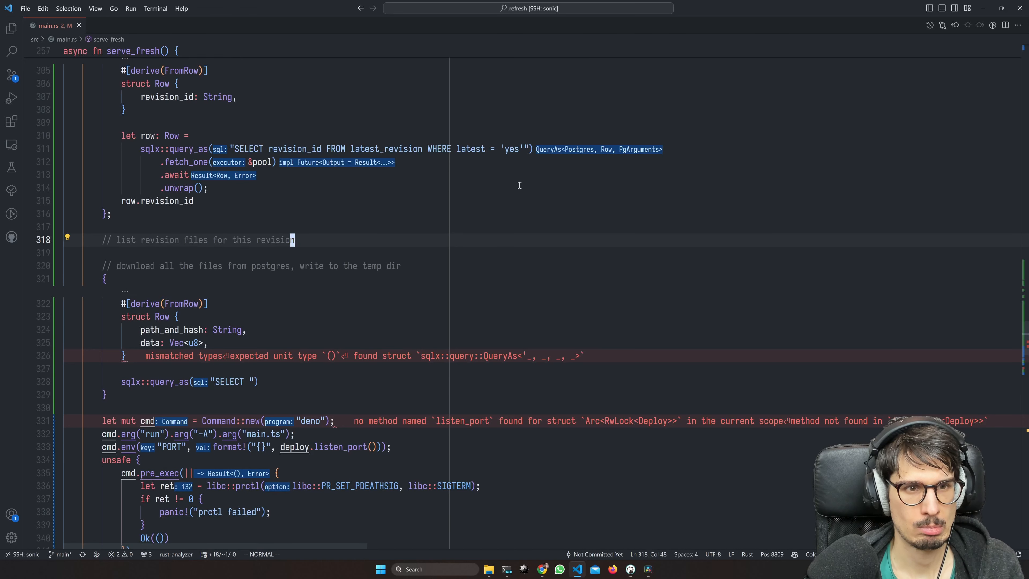
text(let revision_files)
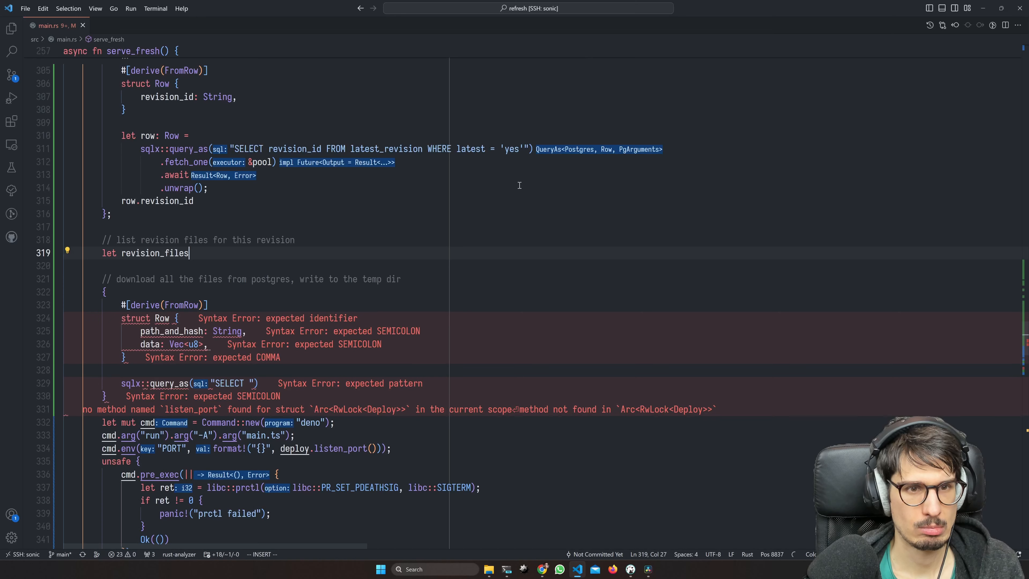
text(= {)
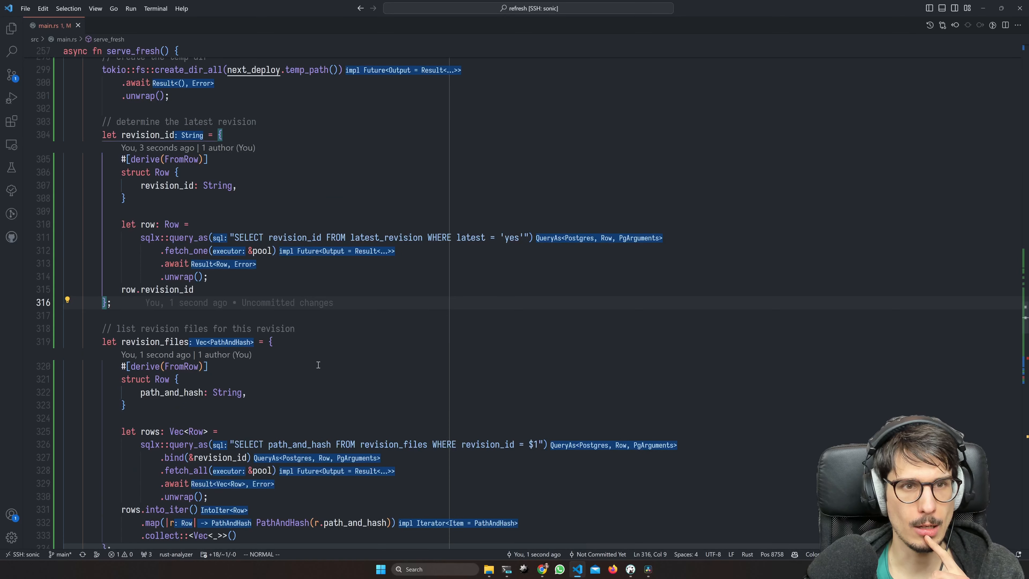
text(p)
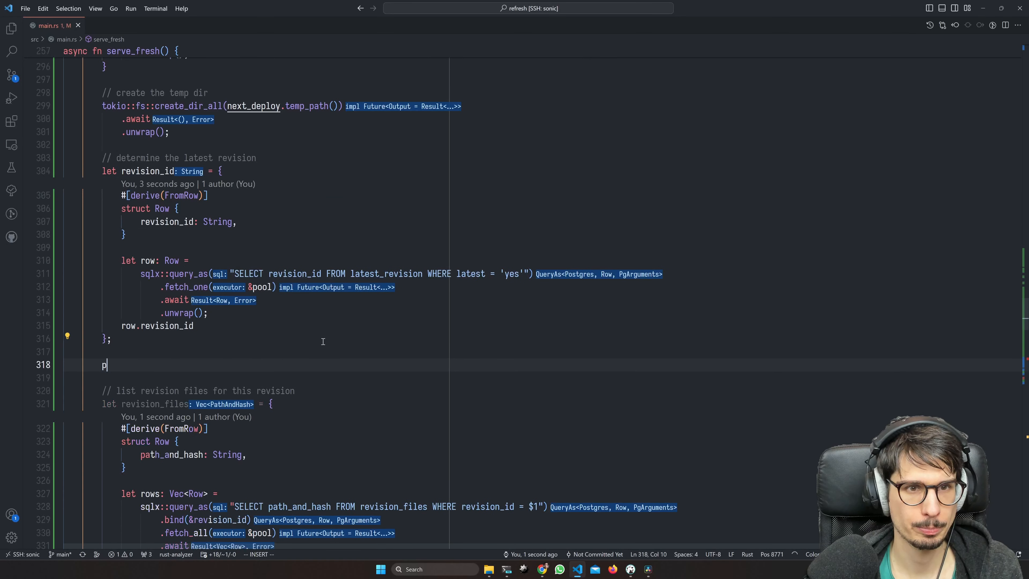
text(rintln!("Latest revision is {}", revision_id);)
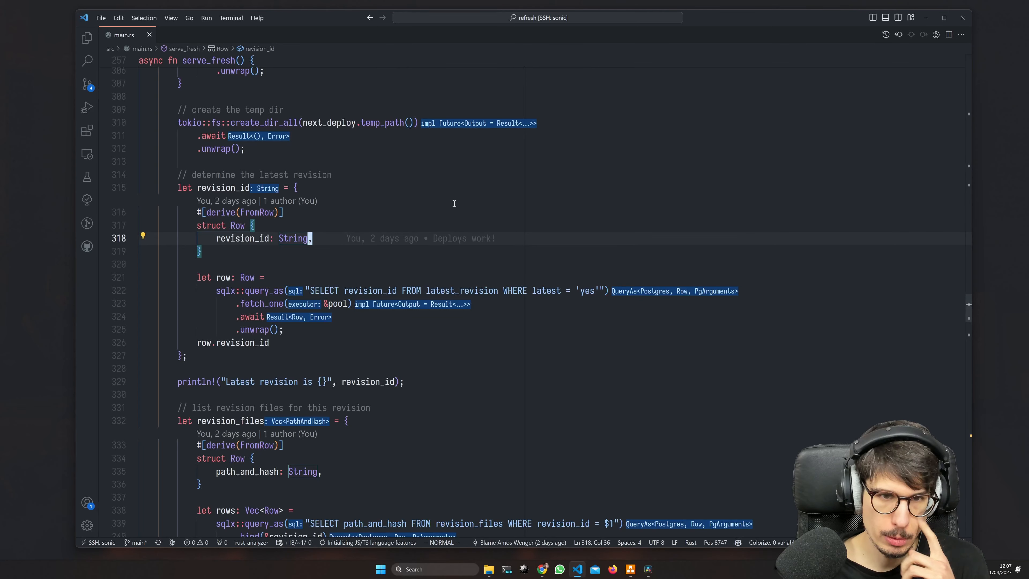
Rewrite the download block as a streaming query joined on revision_files, writing each row.
scroll(down, 3)
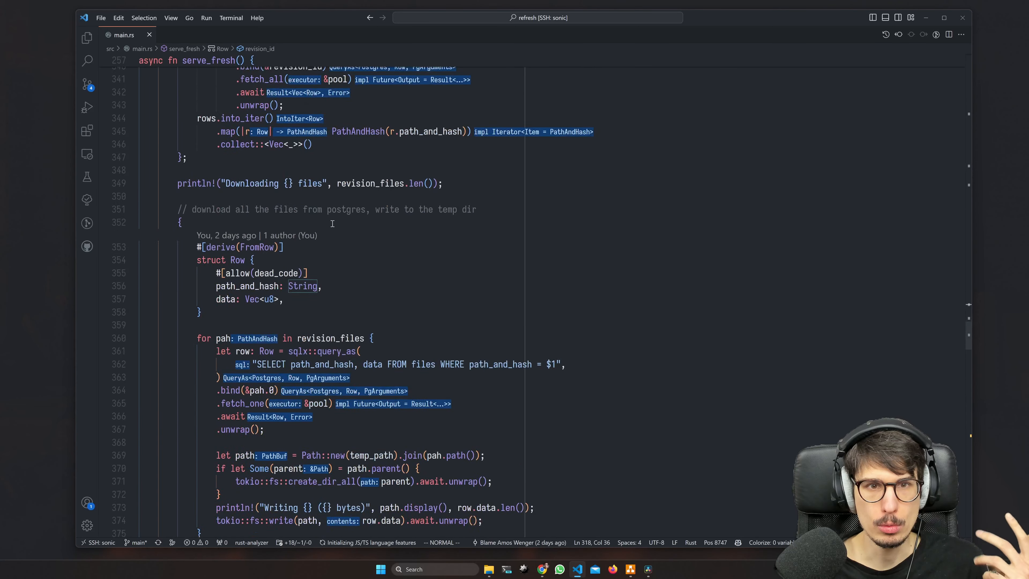
scroll(down, 3)
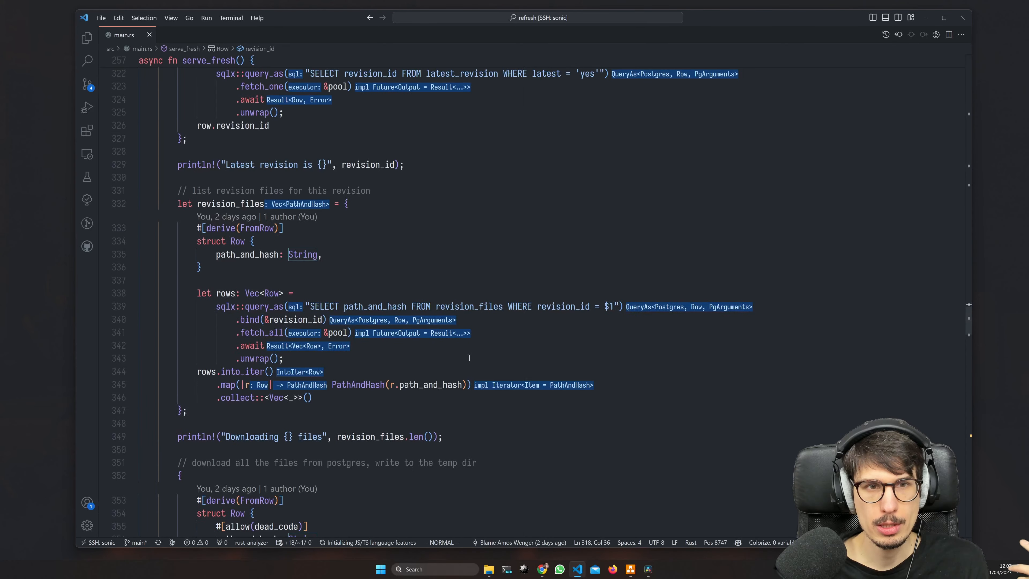
scroll(down, 3)
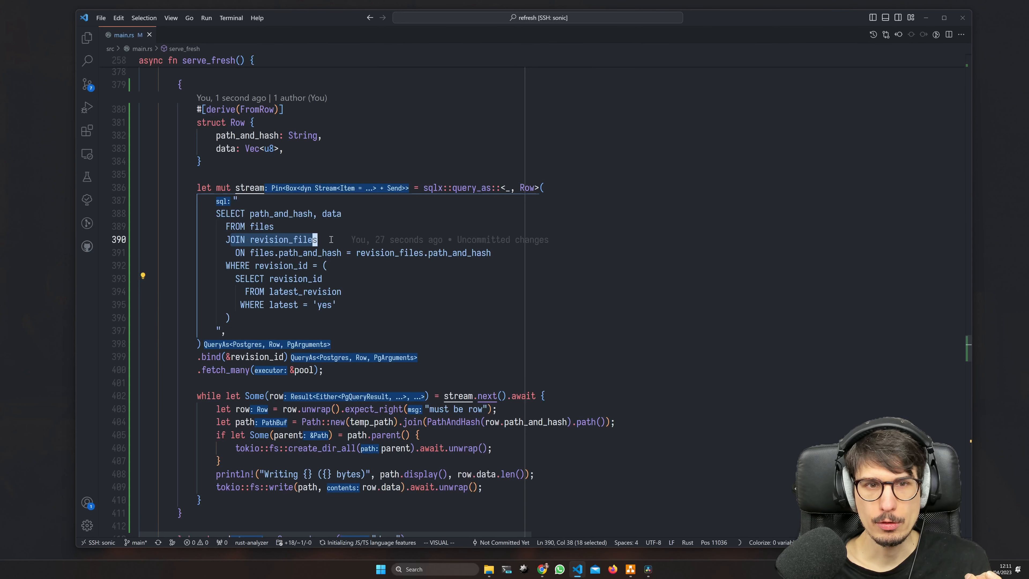
double_click(261, 226)
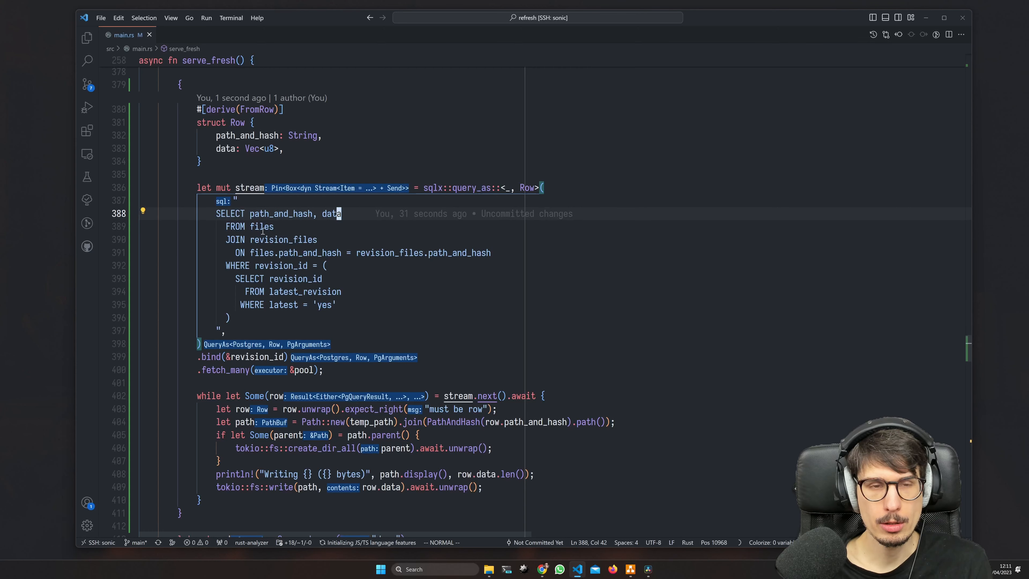
mouse_move(218, 369)
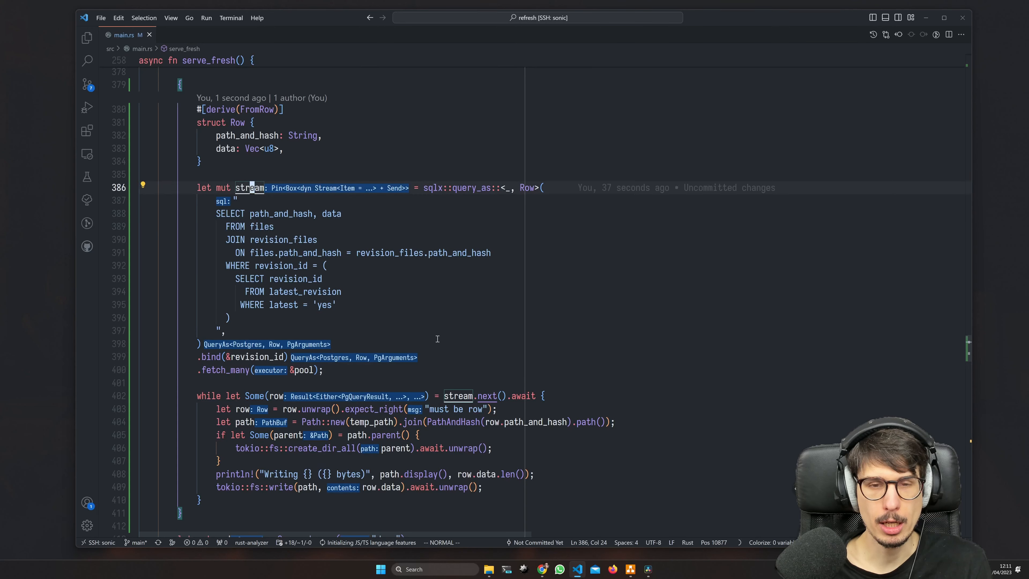
mouse_move(487, 396)
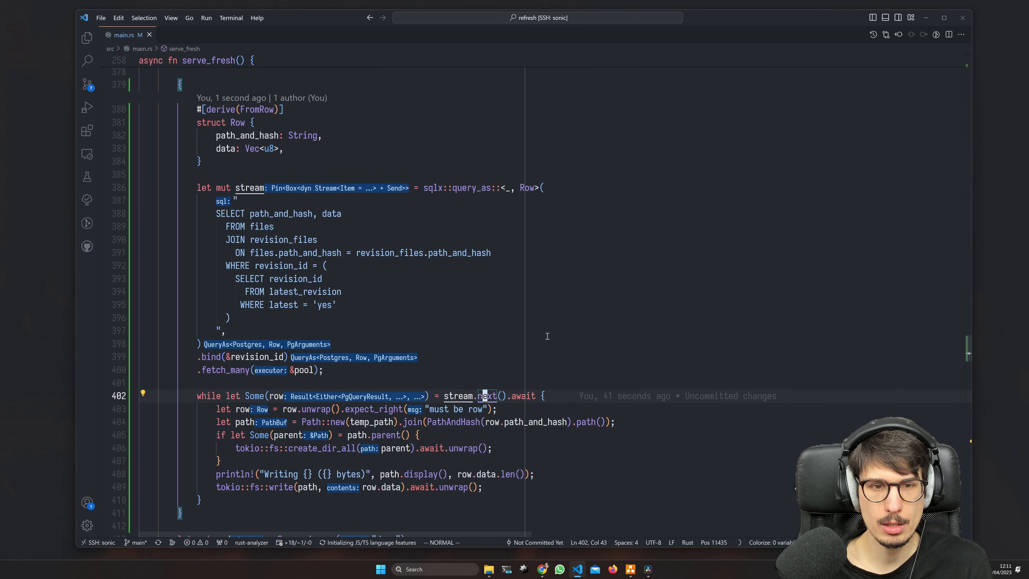
mouse_move(459, 363)
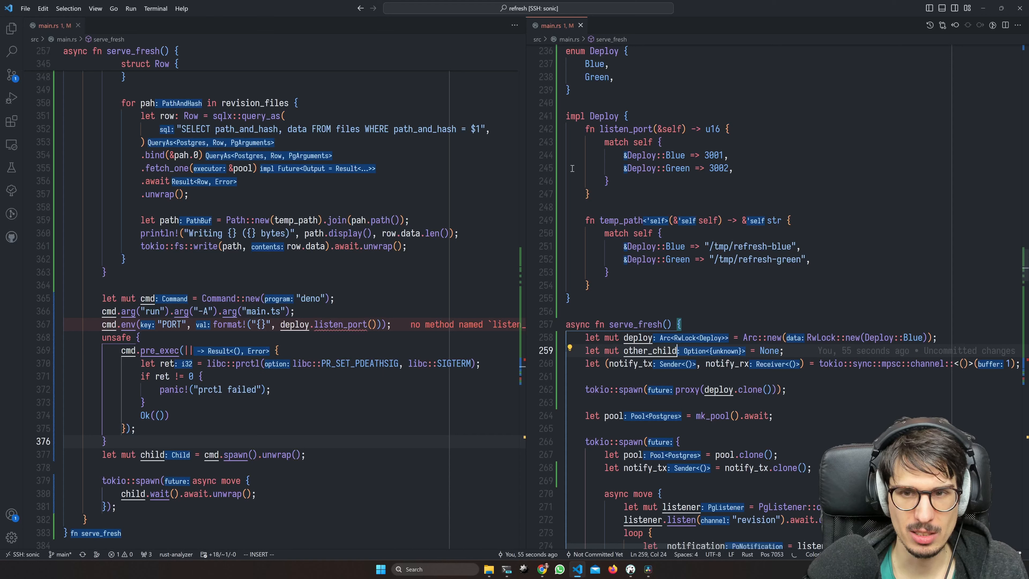
Add other_child_pid: Option<u32>, an 'other child' comment, and await notify_rx.recv() in a loop.
text(_pid:)
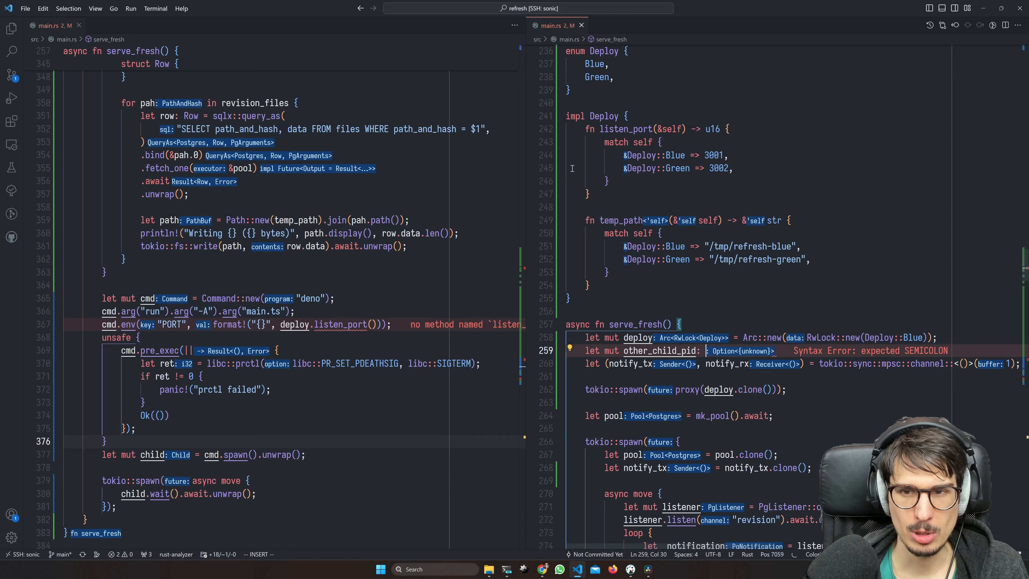
text(Option<u32> = None)
click(247, 324)
text(next_)
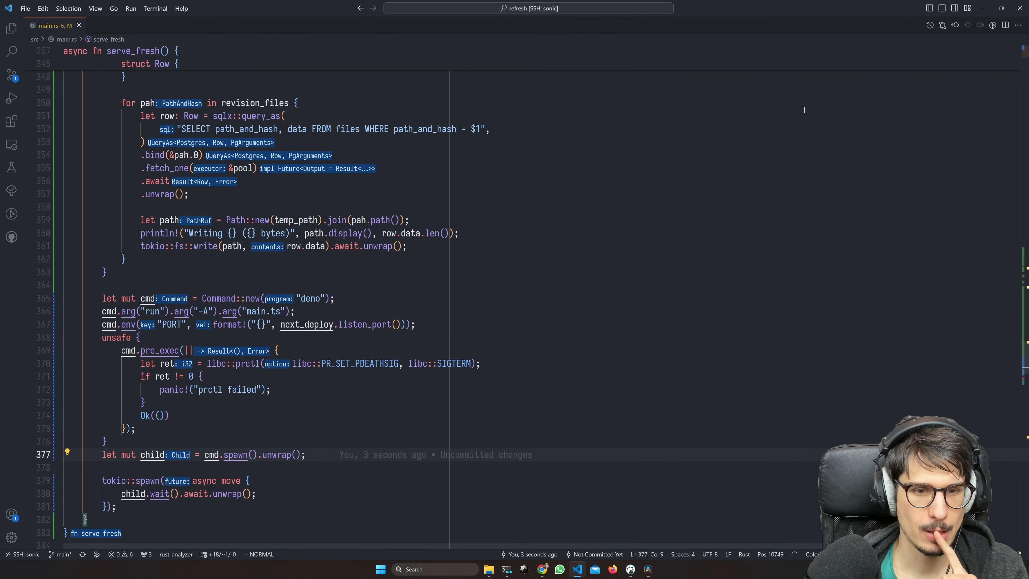
scroll(down, 3)
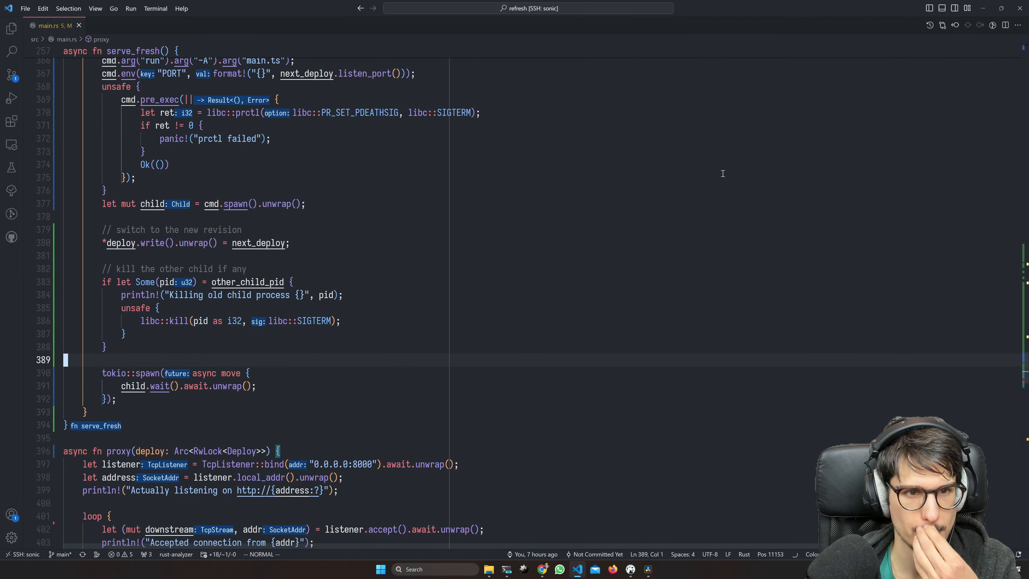
text(// m)
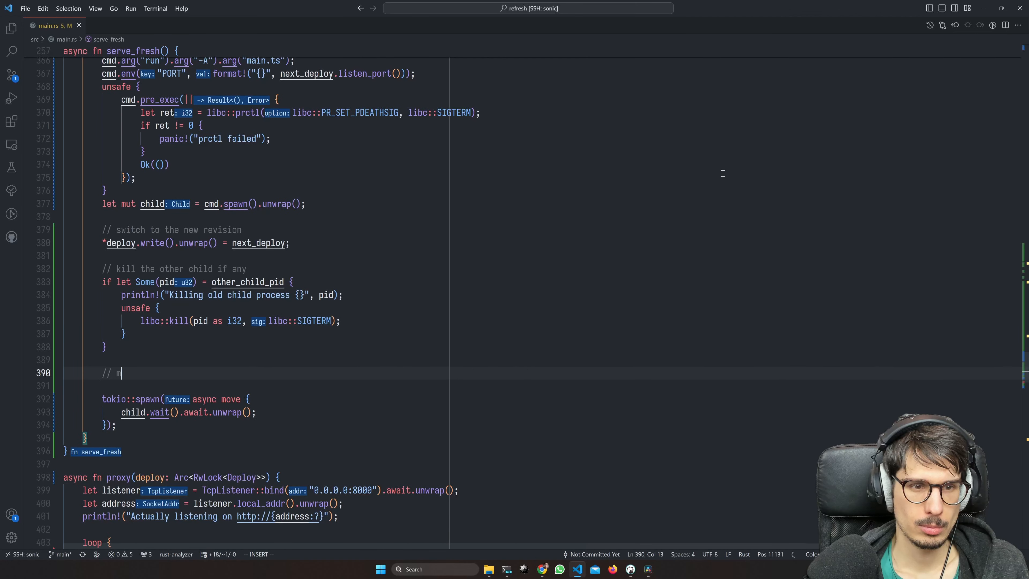
text(ark us as "the other child")
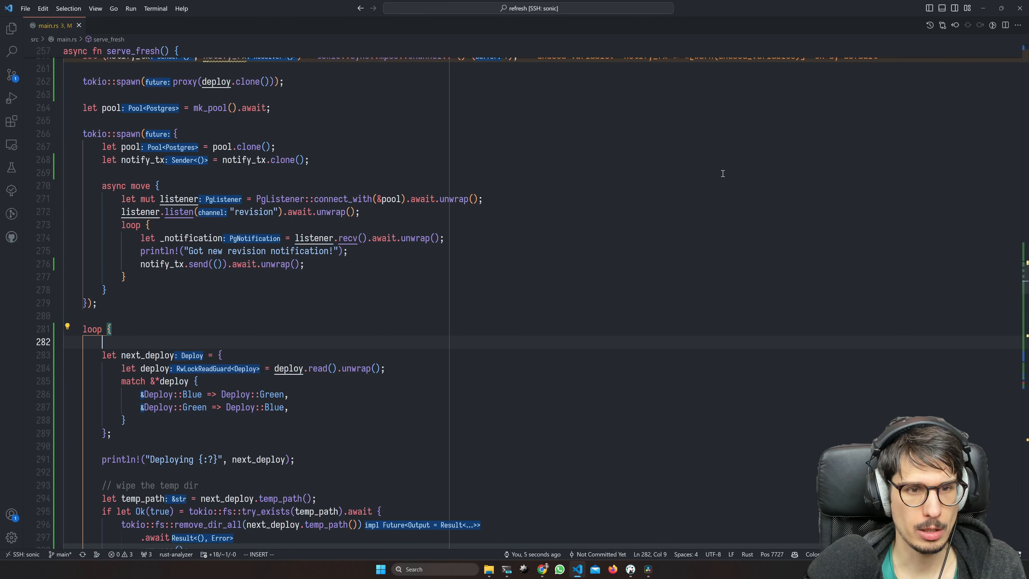
text(let _ = notify_rx.recv().await;)
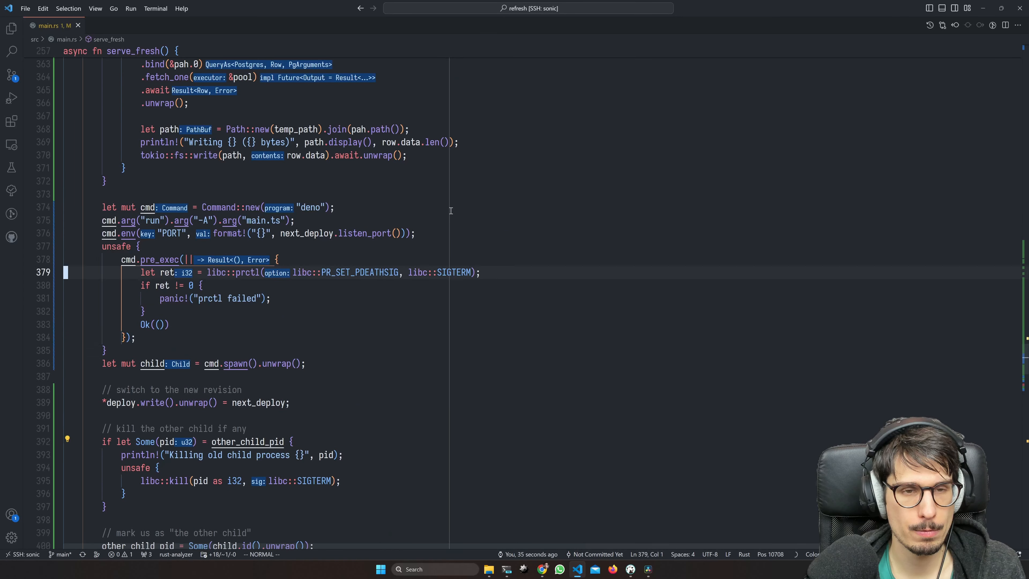
Set cmd.current_dir and create_dir_all(parent) before writing each file.
text(cmd.current_dir(next_deploy.temp_path());)
text(if let Some(parent) = path.parent() {)
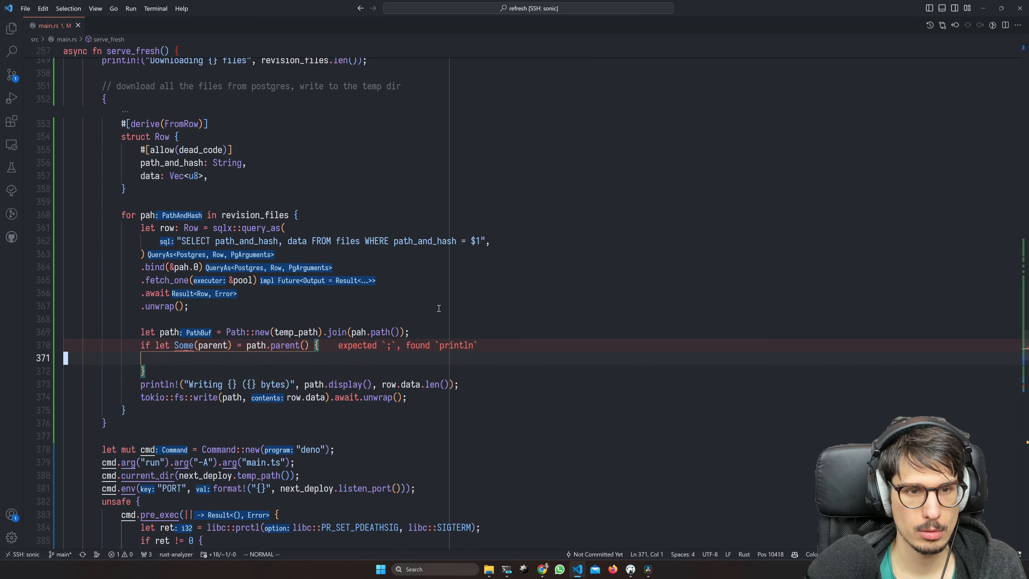
text(tokio::fs::create_dir_all(parent).await.unwrap();)
text(ls /)
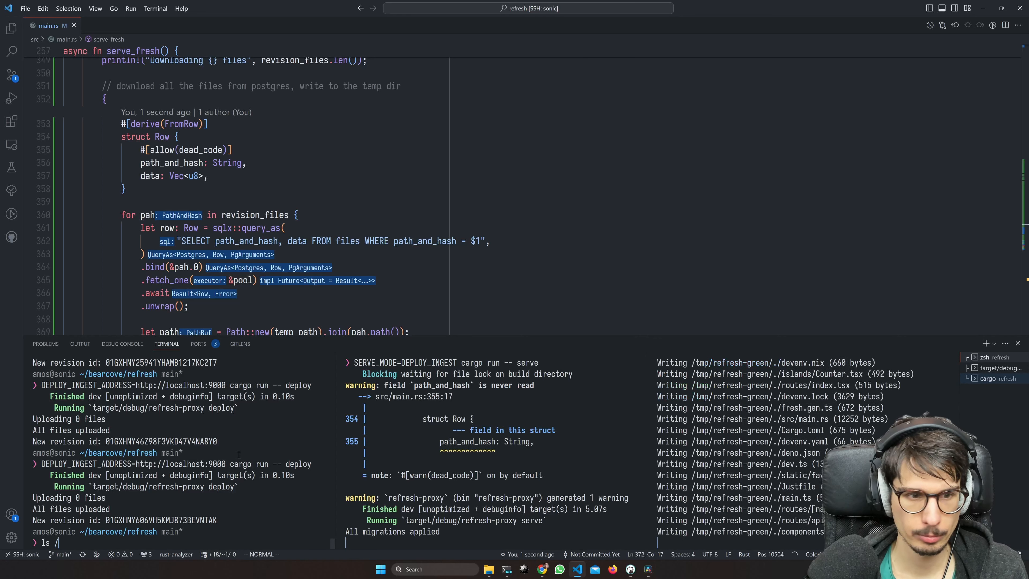
List /tmp/refresh-green with ls and tree -ah, then make the proxy log 'Routing {addr} to port {}'.
text(tmp/refresh-green/)
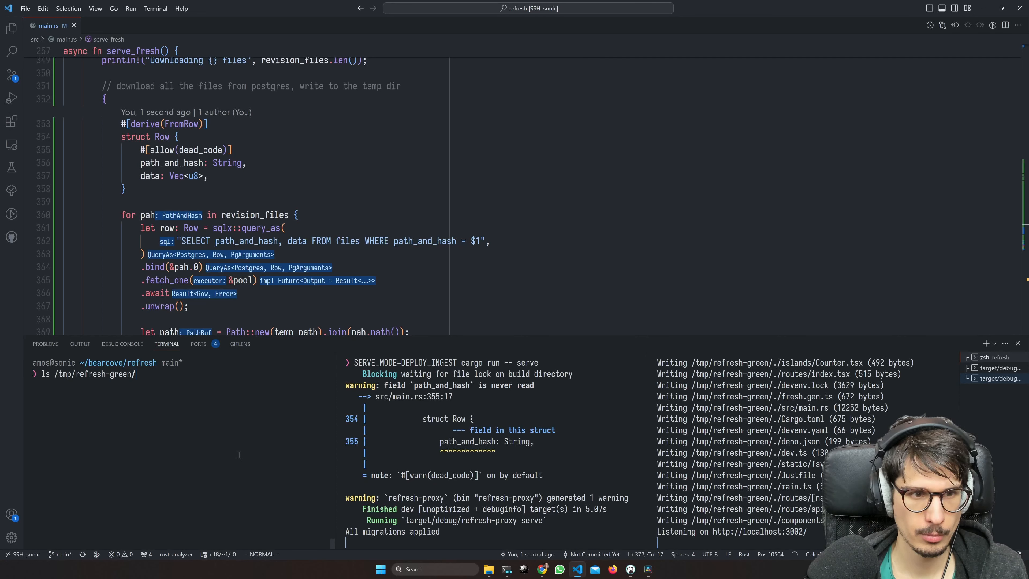
text(tree -ah /tmp/refresh-green)
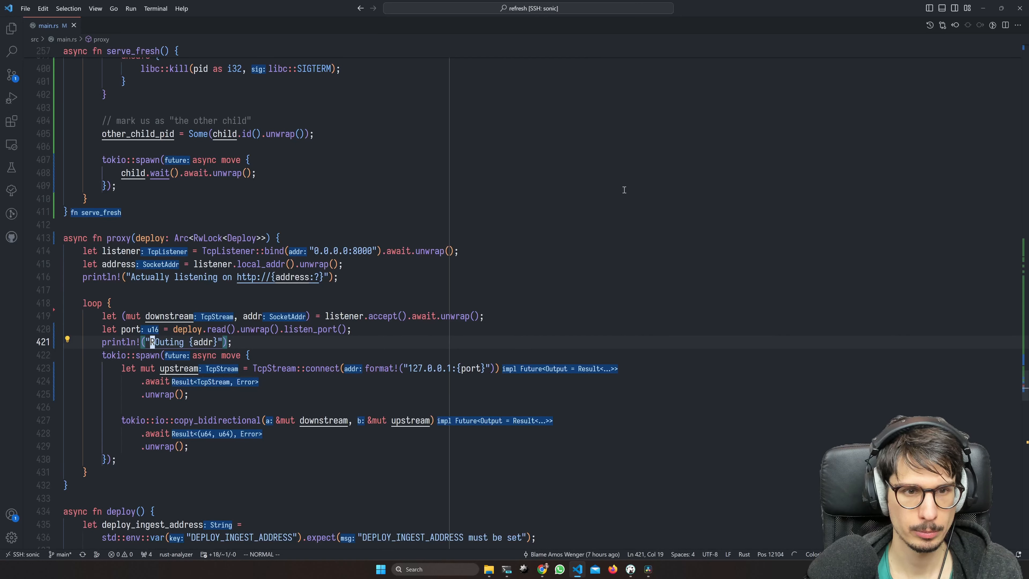
text(to {})
text(depl)
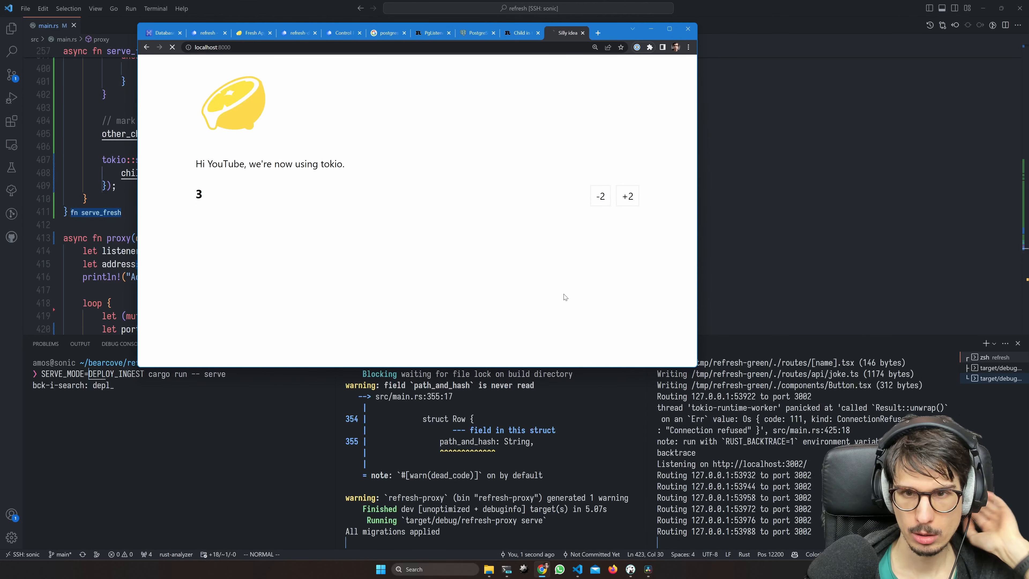
Raise the counter by two twice, then reload localhost:8000 after a new deploy.
click(627, 195)
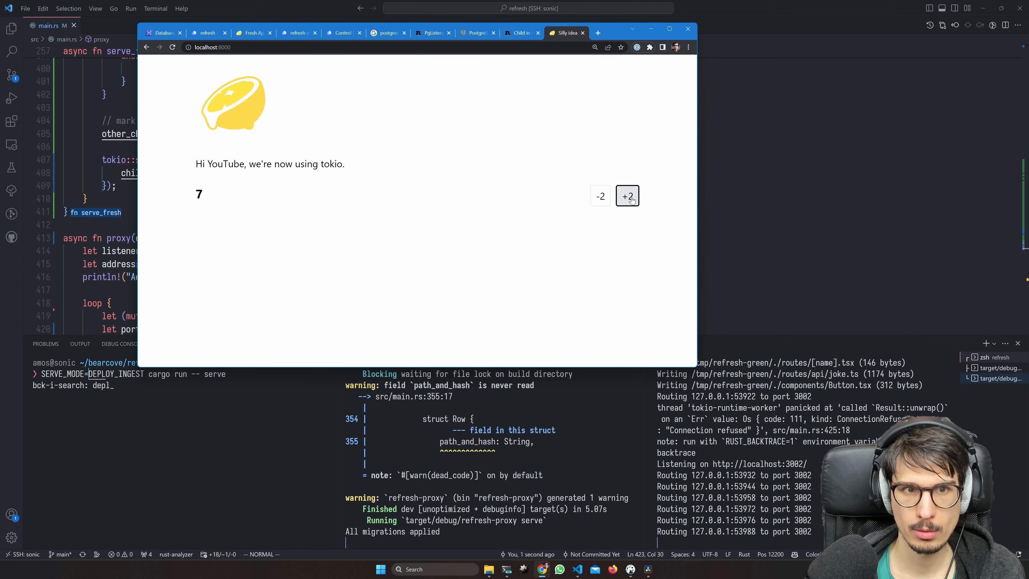
click(626, 195)
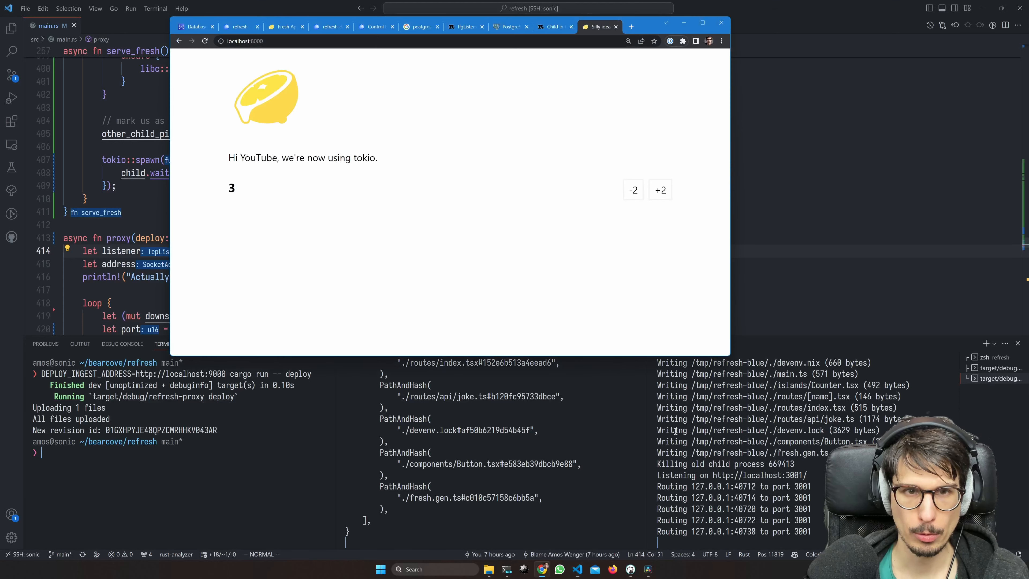
click(660, 189)
text(index.)
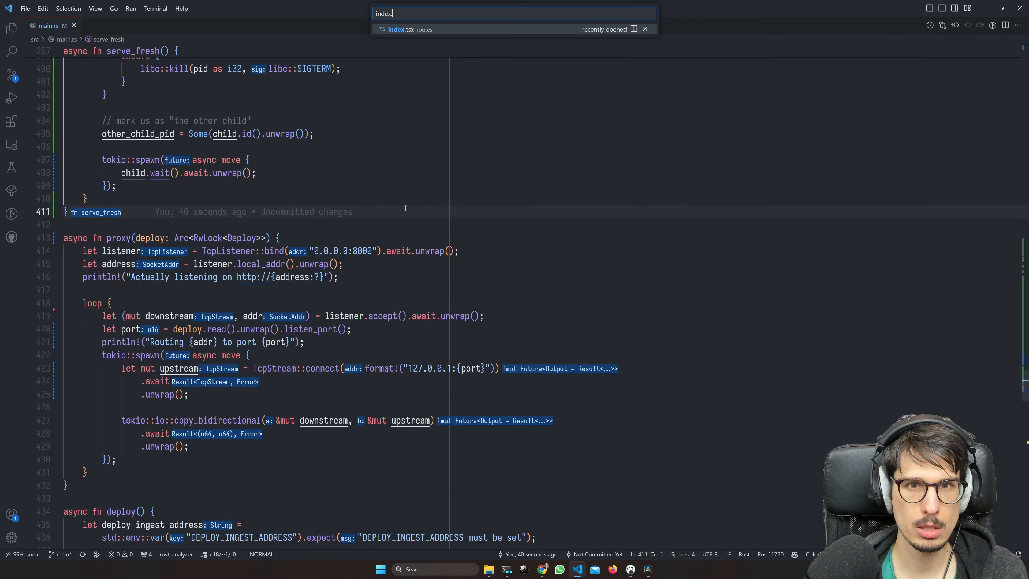
In routes/index.tsx, append 'And we have working deploys.' to the greeting paragraph.
click(407, 29)
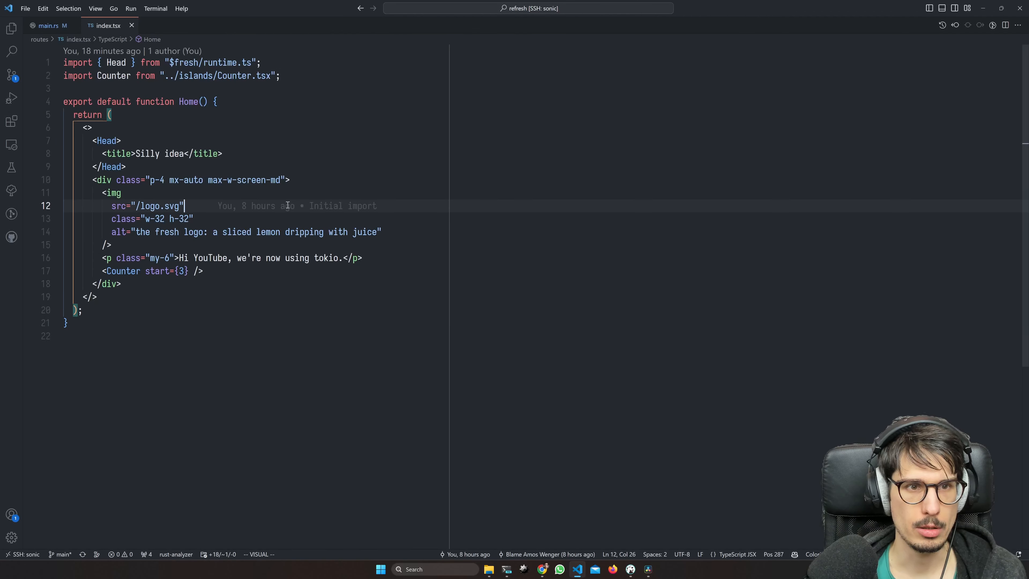
text(And we have working de)
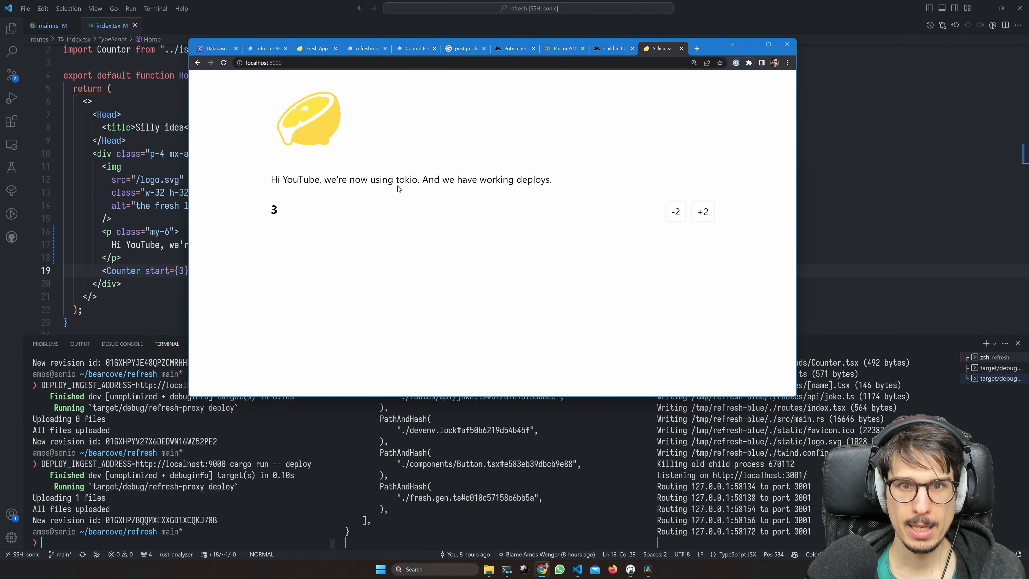
mouse_move(558, 181)
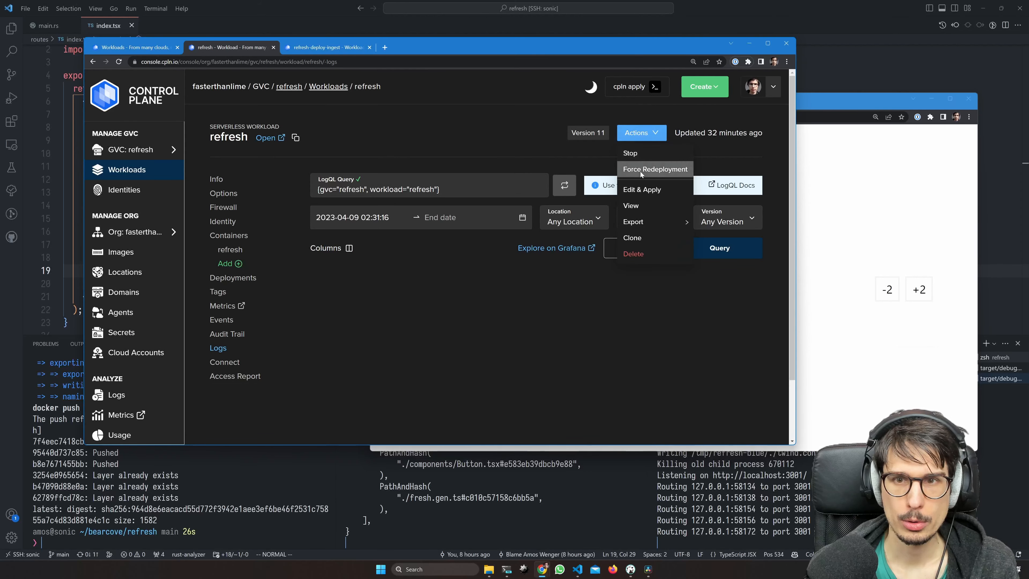
Force a redeployment of the refresh workload from Actions, moving it to version 12.
click(654, 169)
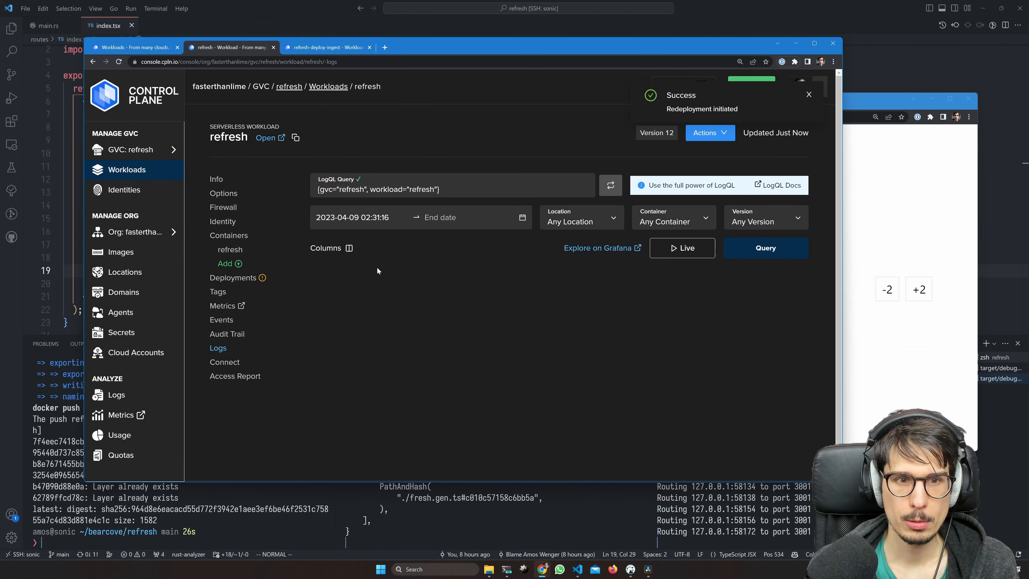
mouse_move(609, 257)
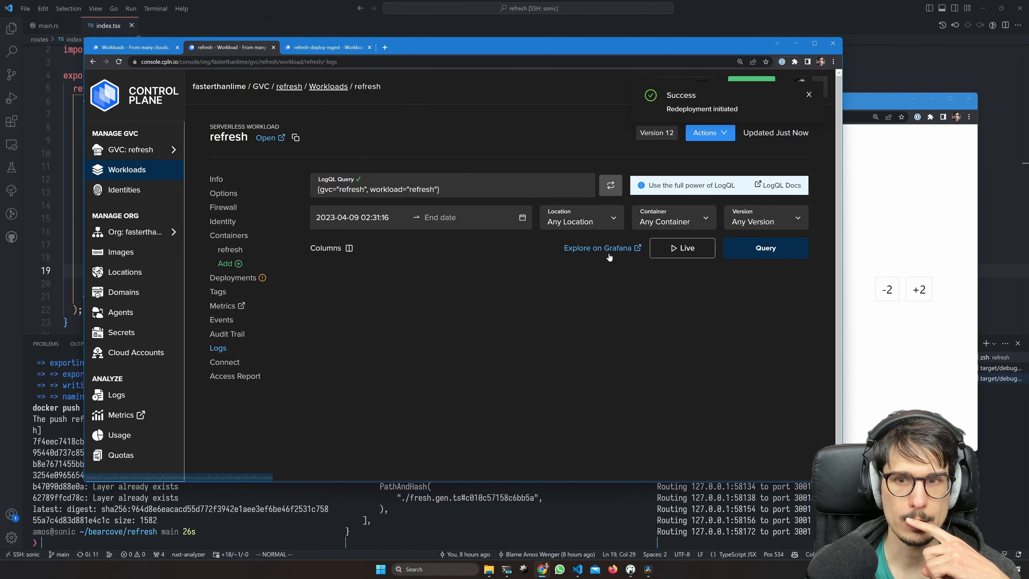
click(765, 248)
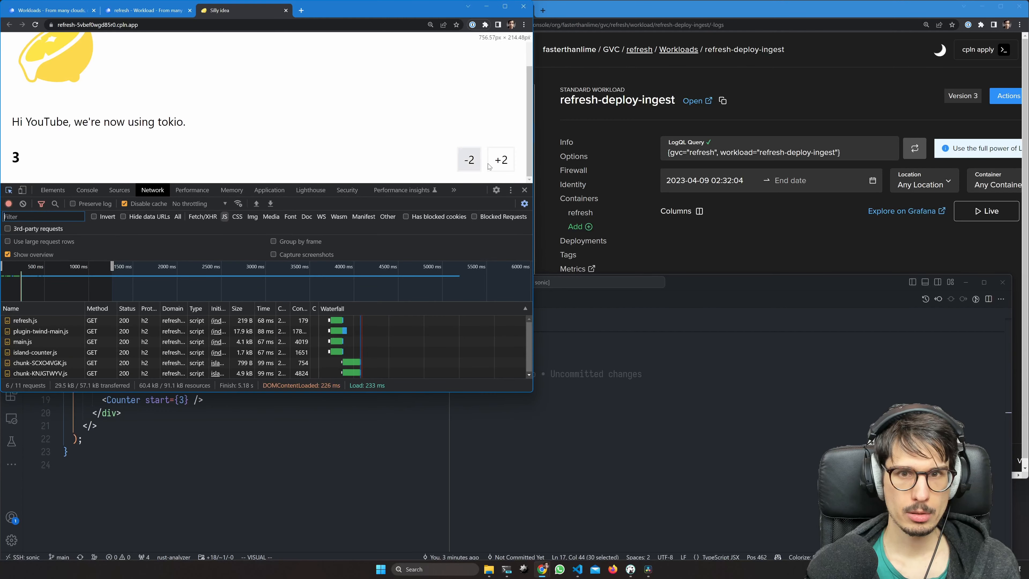
Lower the deployed app's counter by two and enter 'just push'.
click(86, 190)
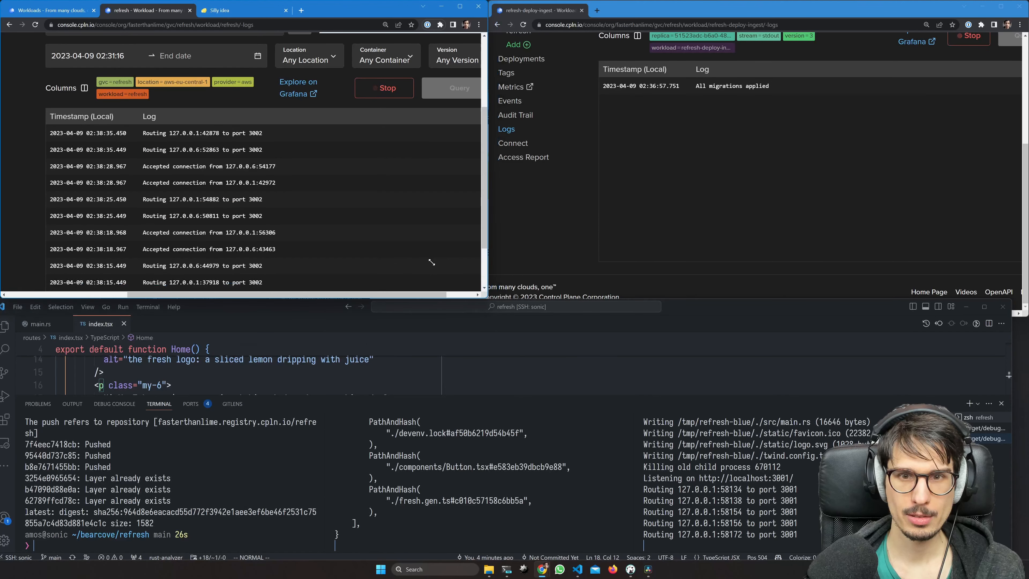
text(just push)
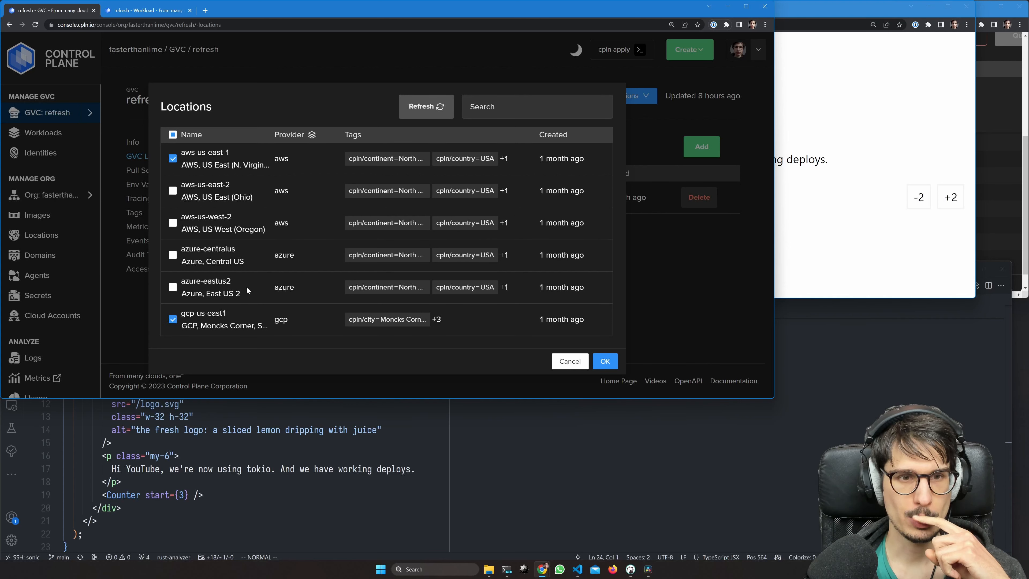
Add azure-centralus and gcp-us-east1 to the GVC locations, save as version 2, and go to Workloads.
click(172, 255)
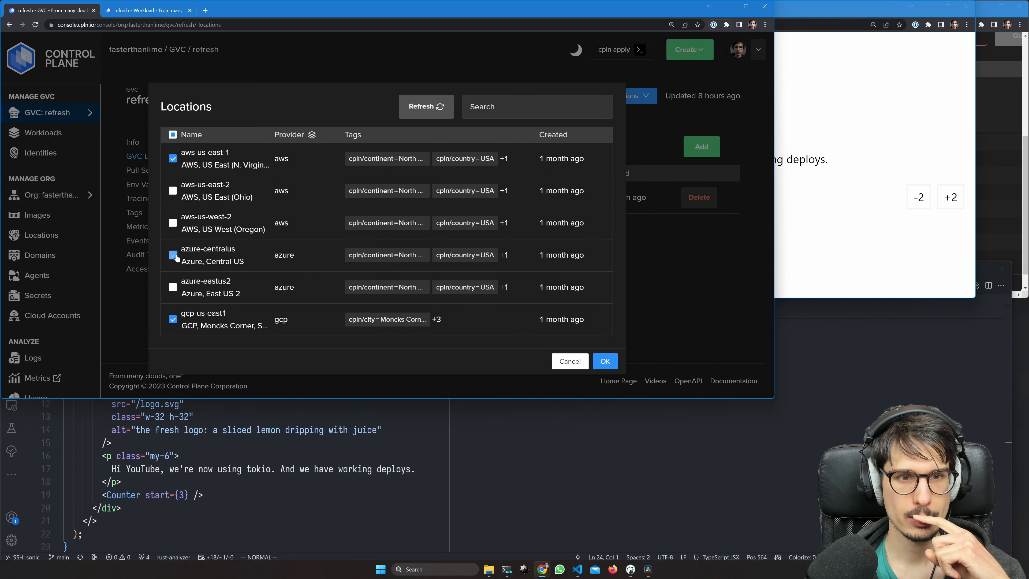
click(604, 361)
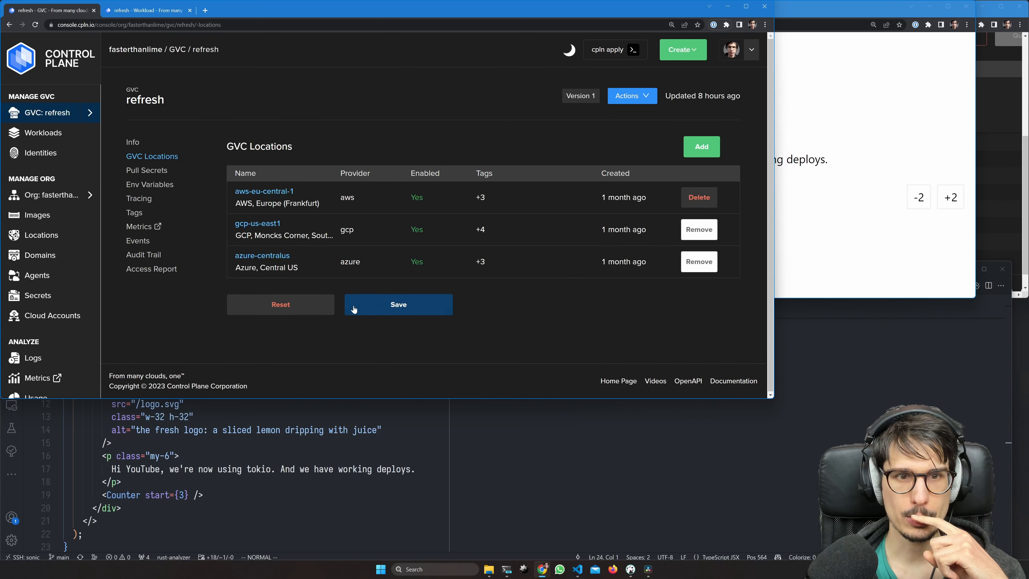
click(398, 304)
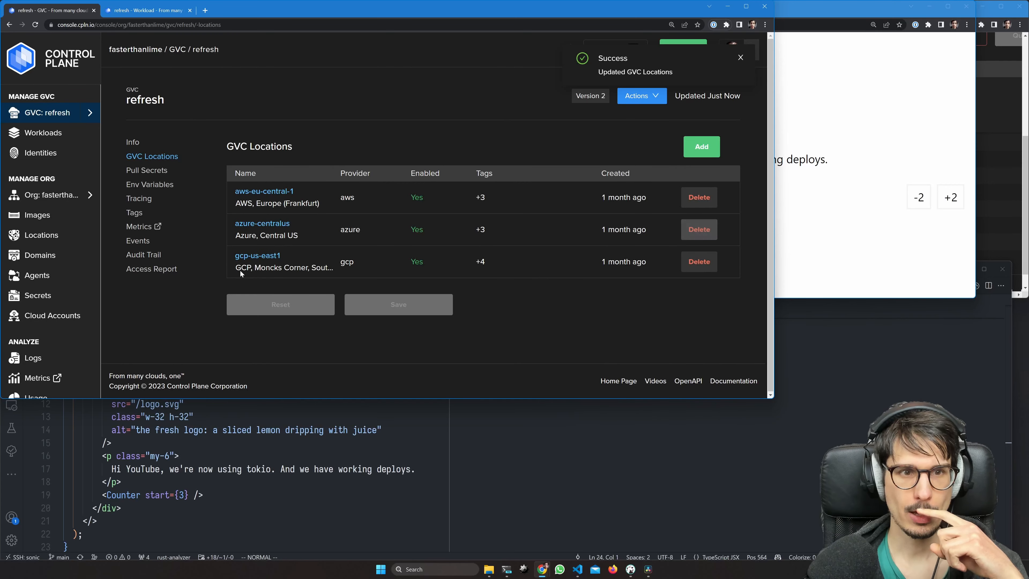
mouse_move(41, 235)
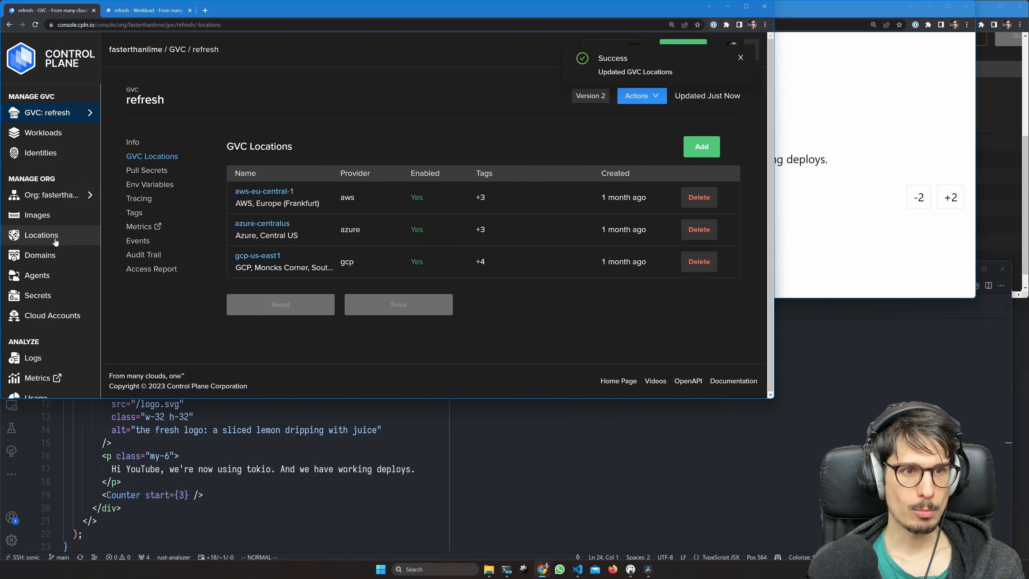
click(44, 133)
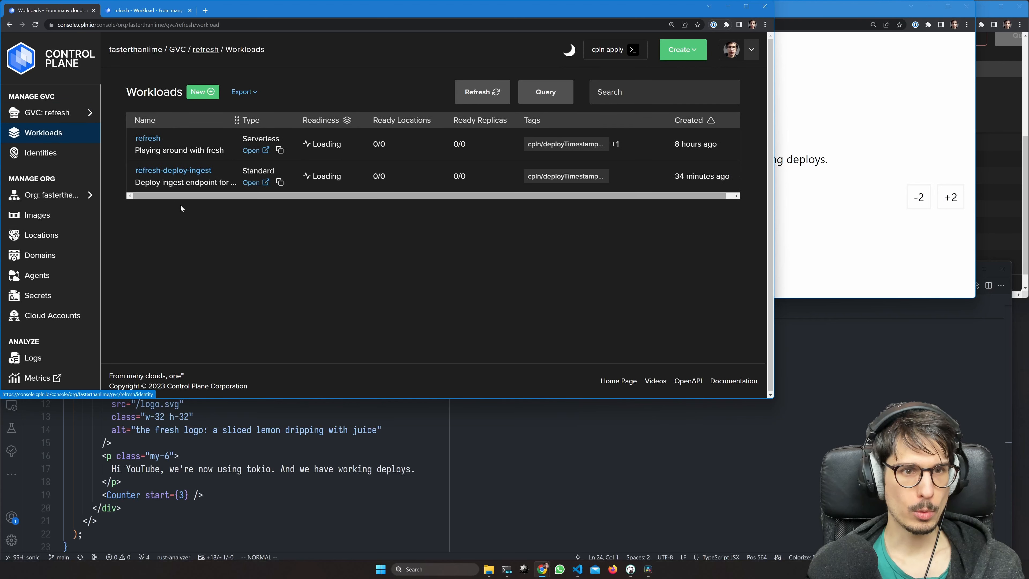
Stop the refresh workload via Actions > Stop and confirm so it becomes suspended.
click(173, 170)
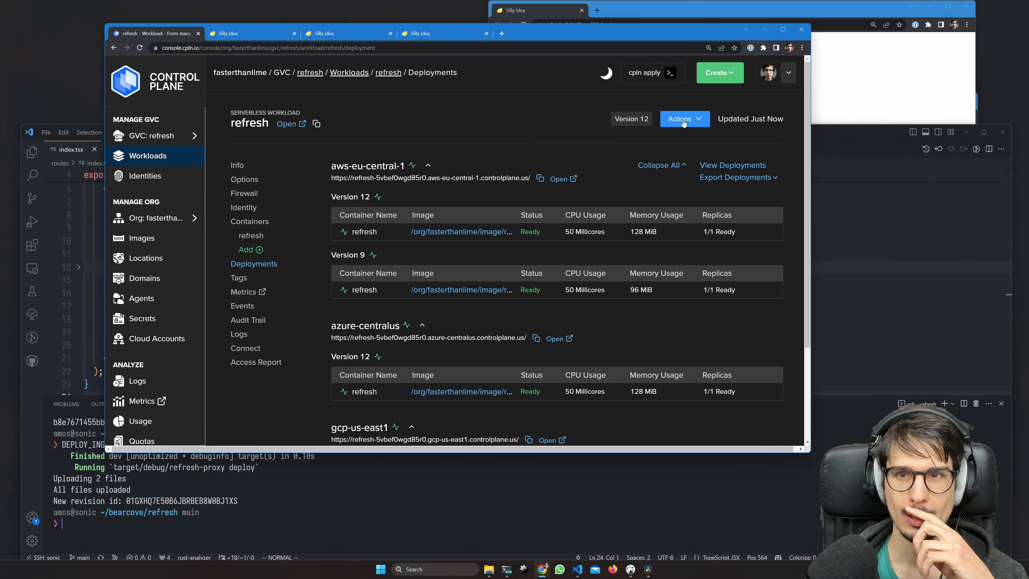
click(684, 119)
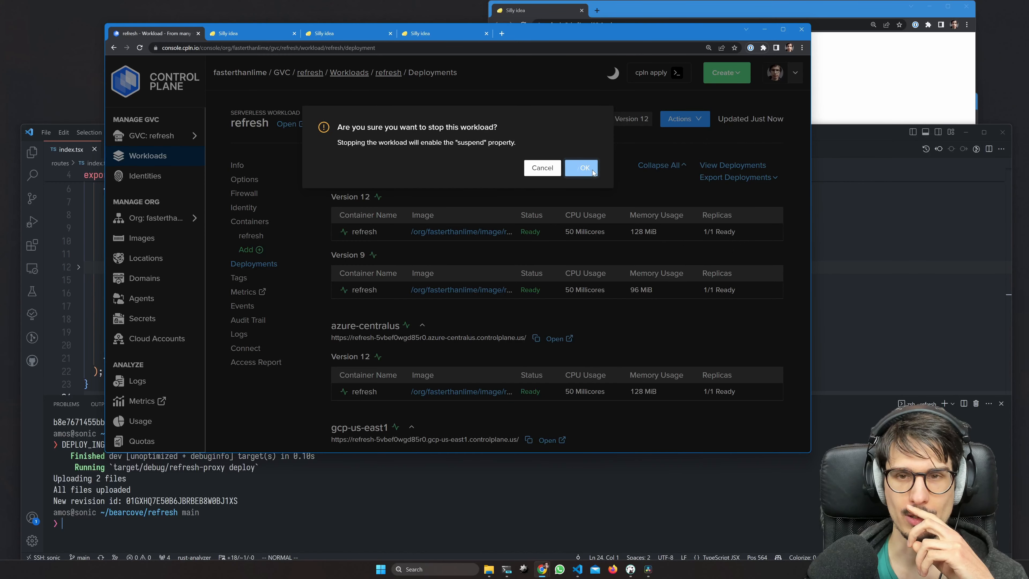
click(580, 168)
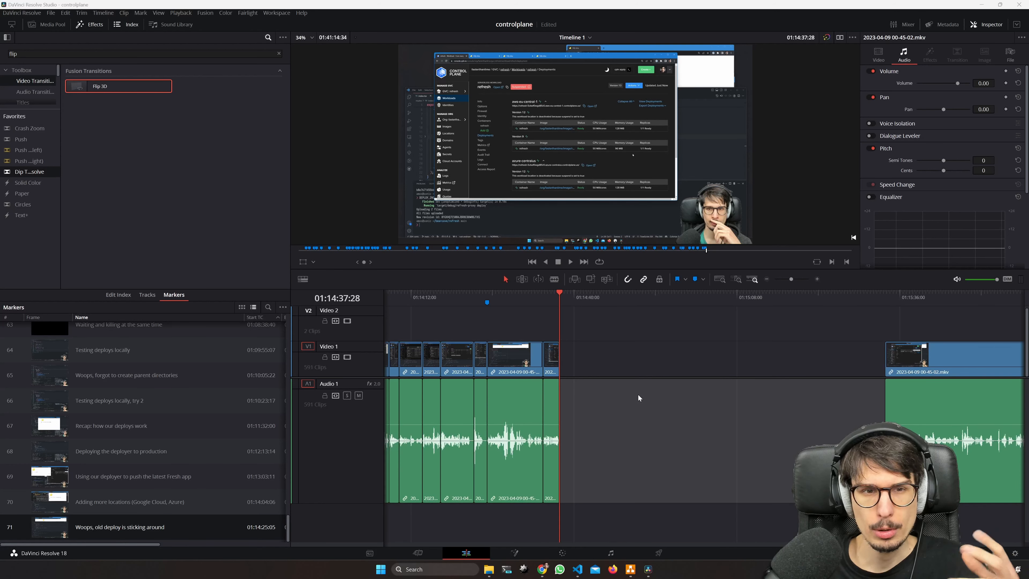
mouse_move(618, 406)
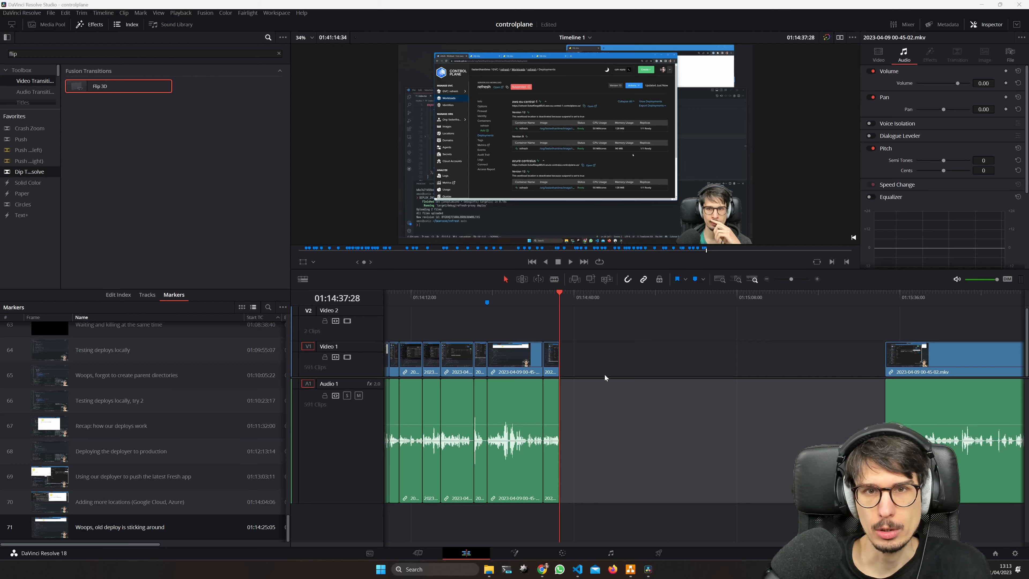
mouse_move(591, 363)
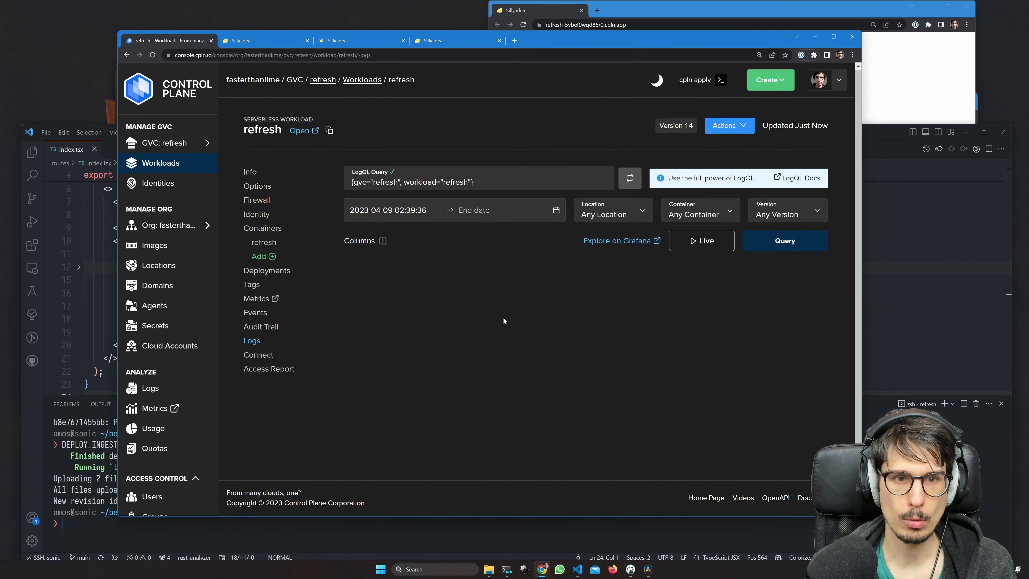
Load the refresh app from its Frankfurt Open link and inspect it with DevTools.
click(335, 40)
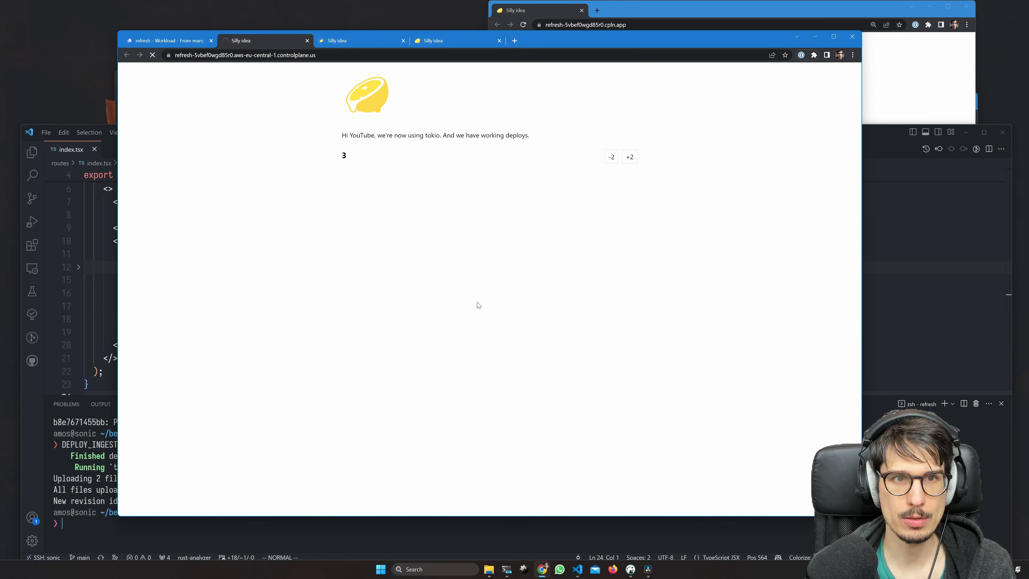
key(F12)
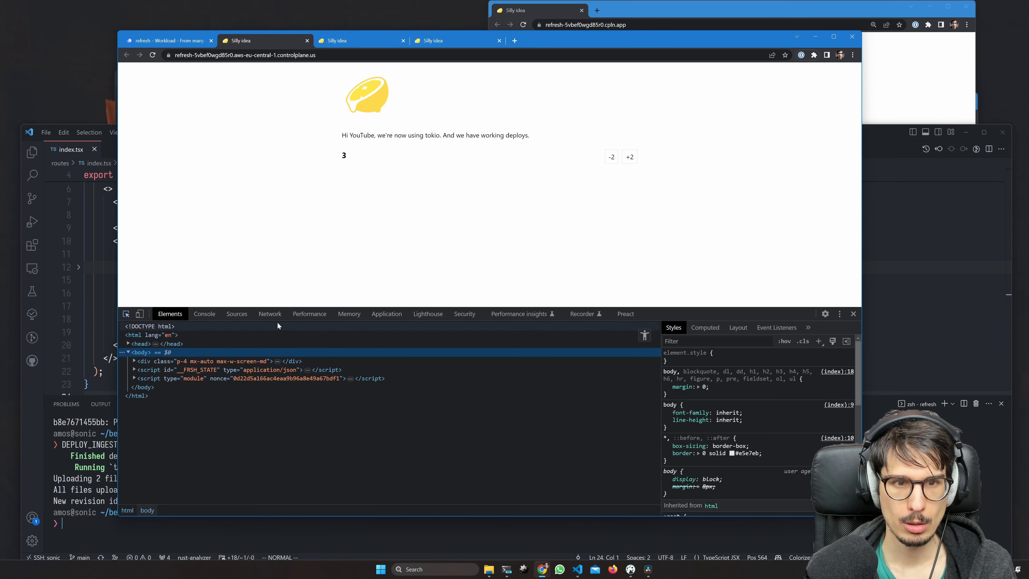
click(269, 313)
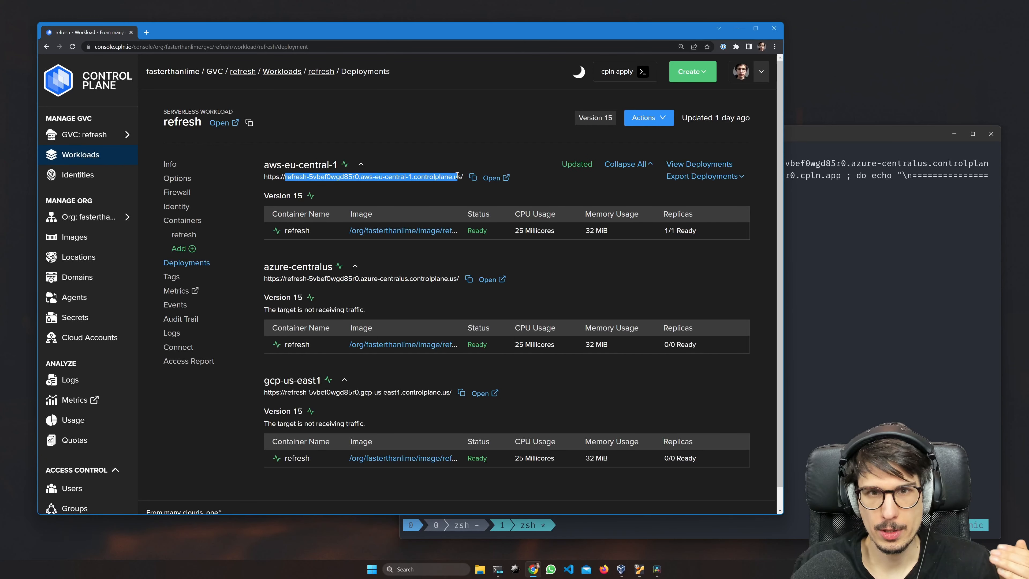
click(365, 245)
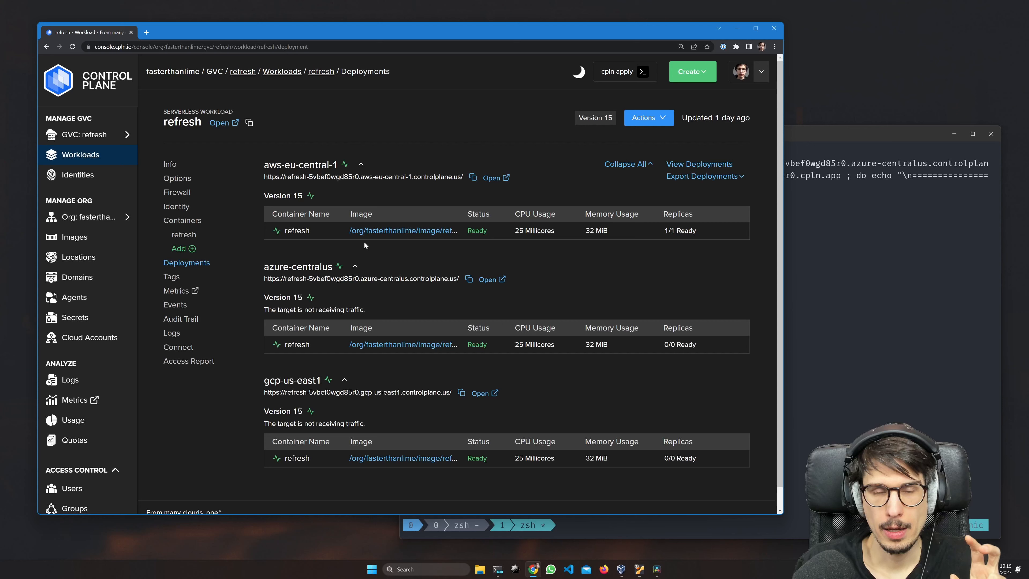
mouse_move(369, 237)
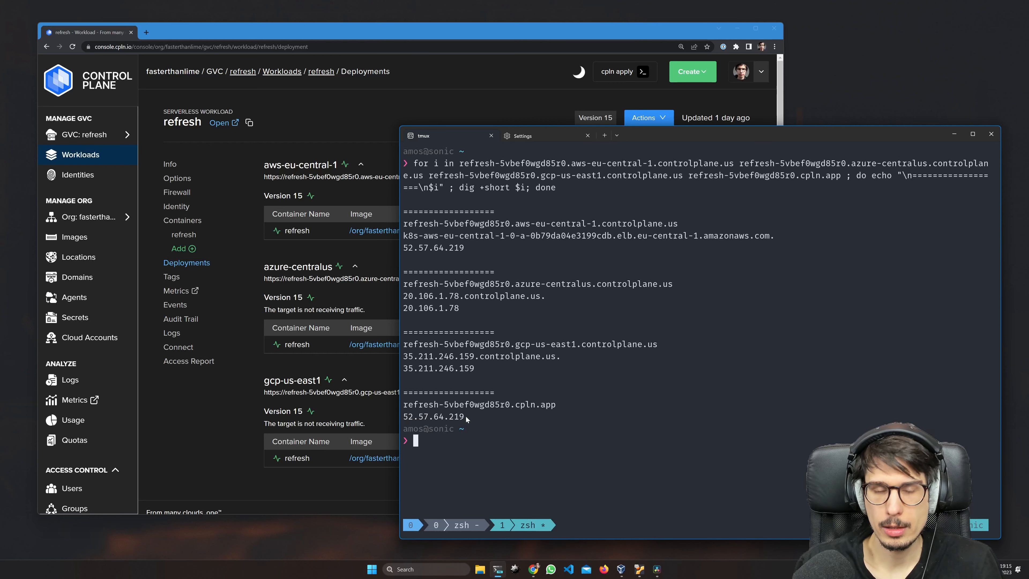
mouse_move(489, 418)
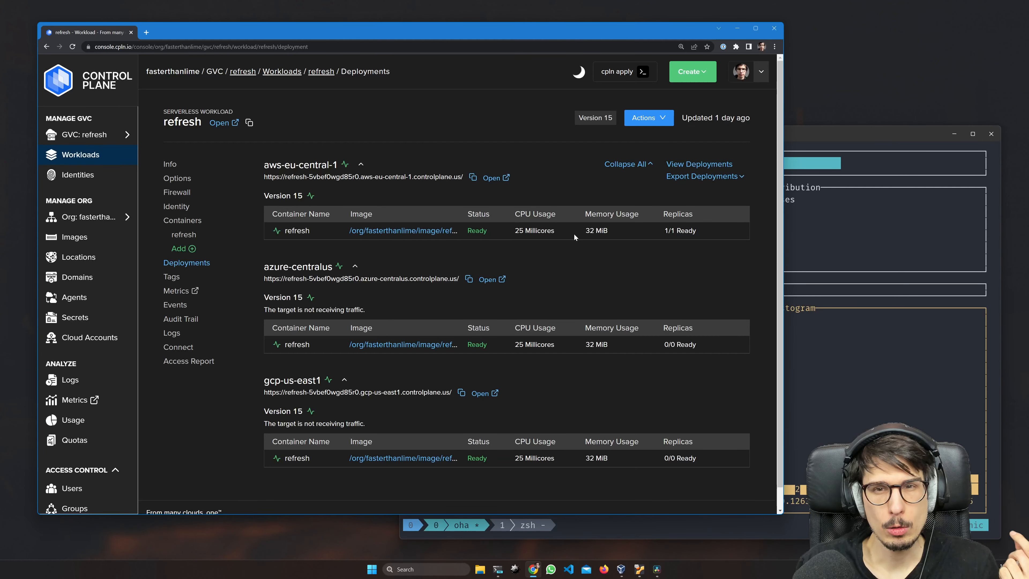
Go to Usage under Analyze to show the org's $4.64 total cost chart.
double_click(596, 230)
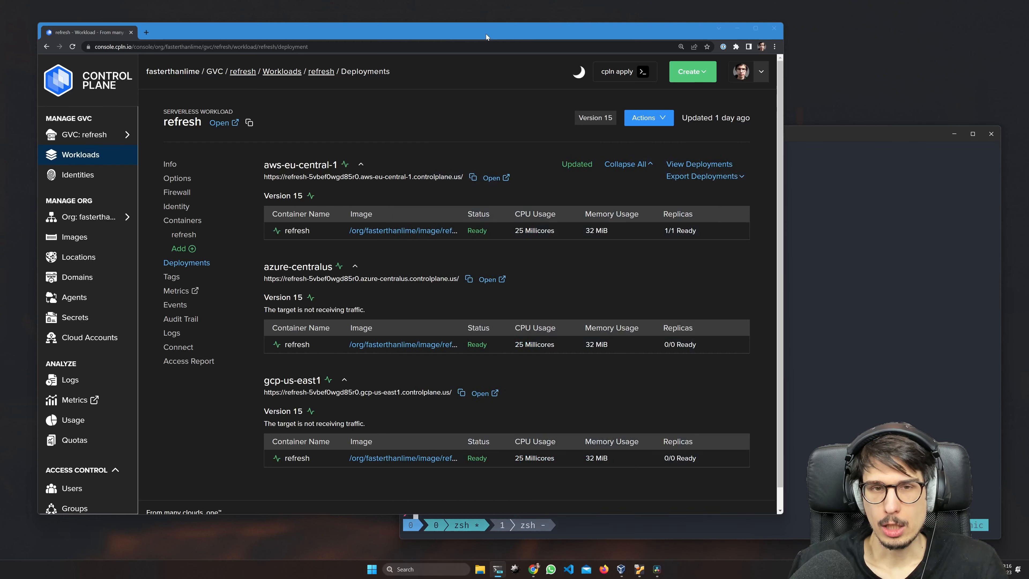
double_click(533, 230)
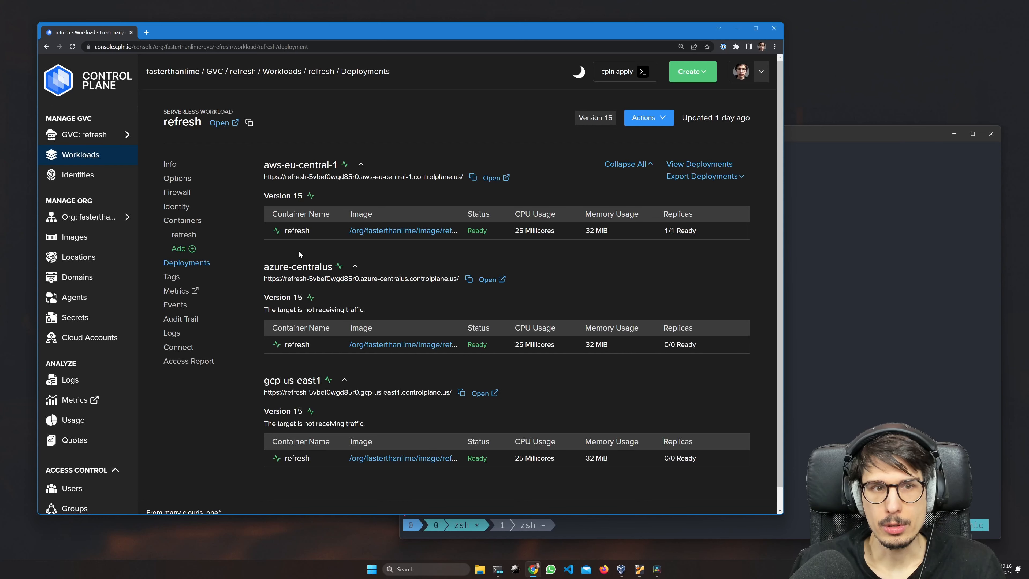
mouse_move(177, 178)
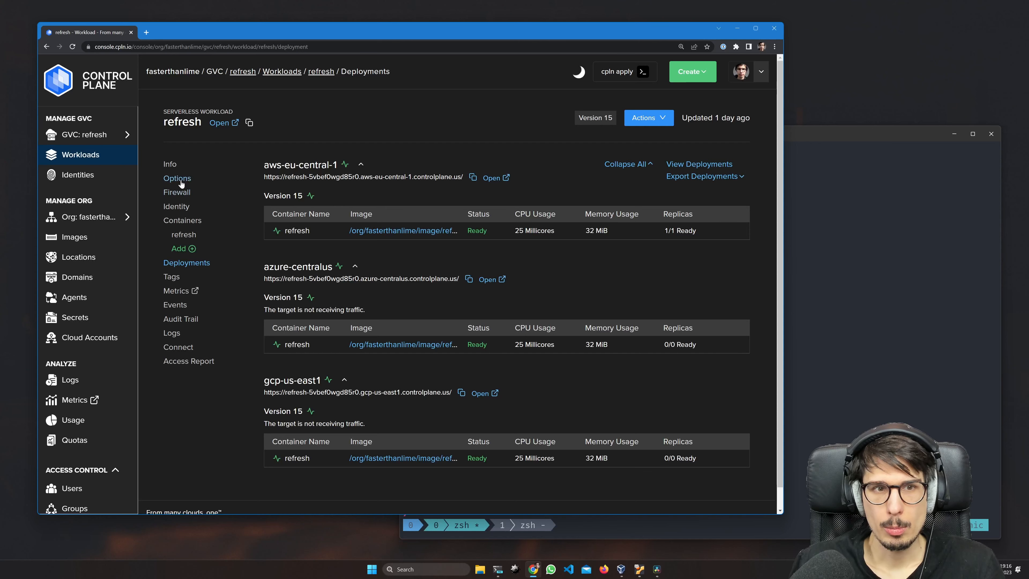
click(68, 420)
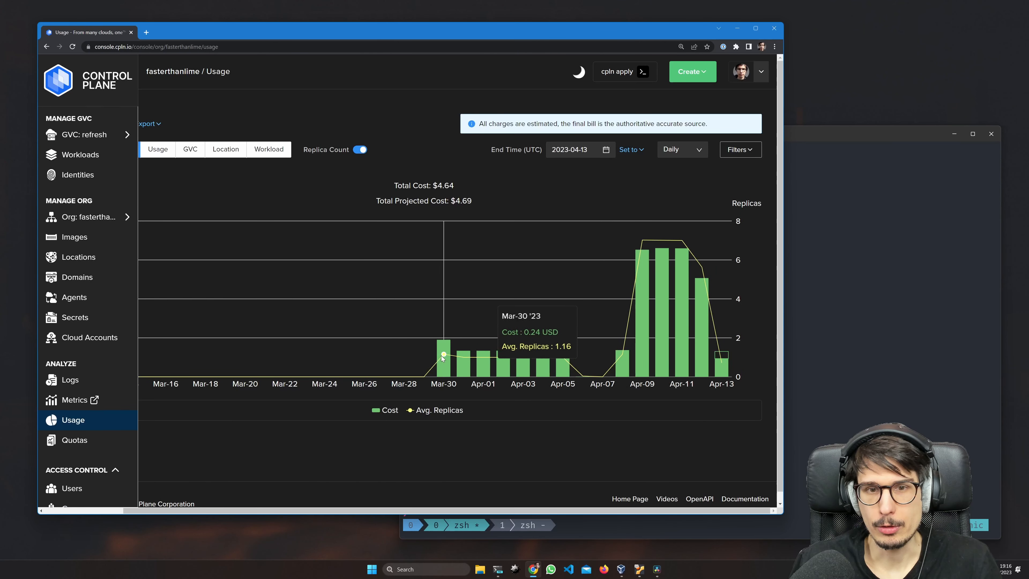
mouse_move(643, 395)
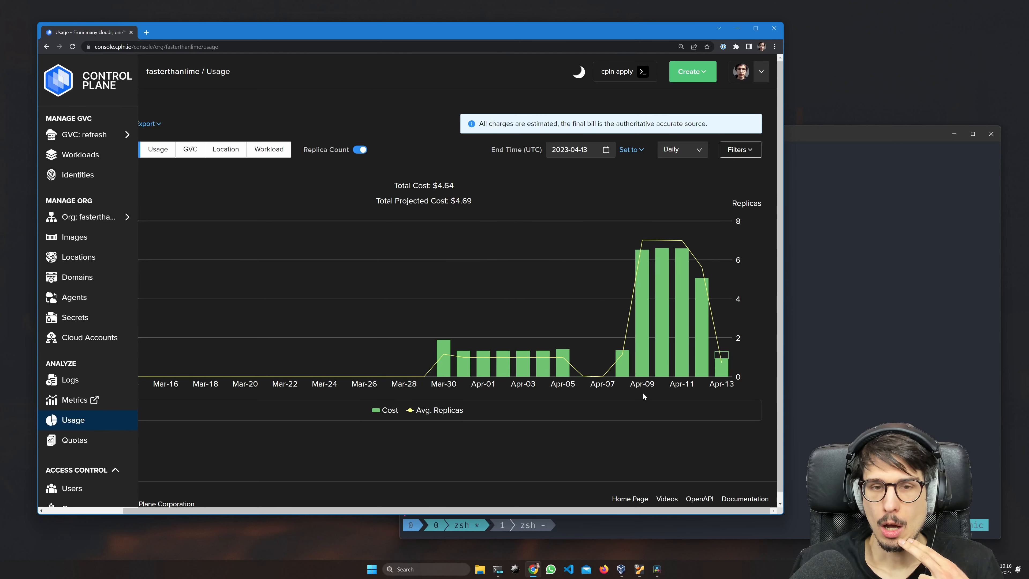
mouse_move(523, 358)
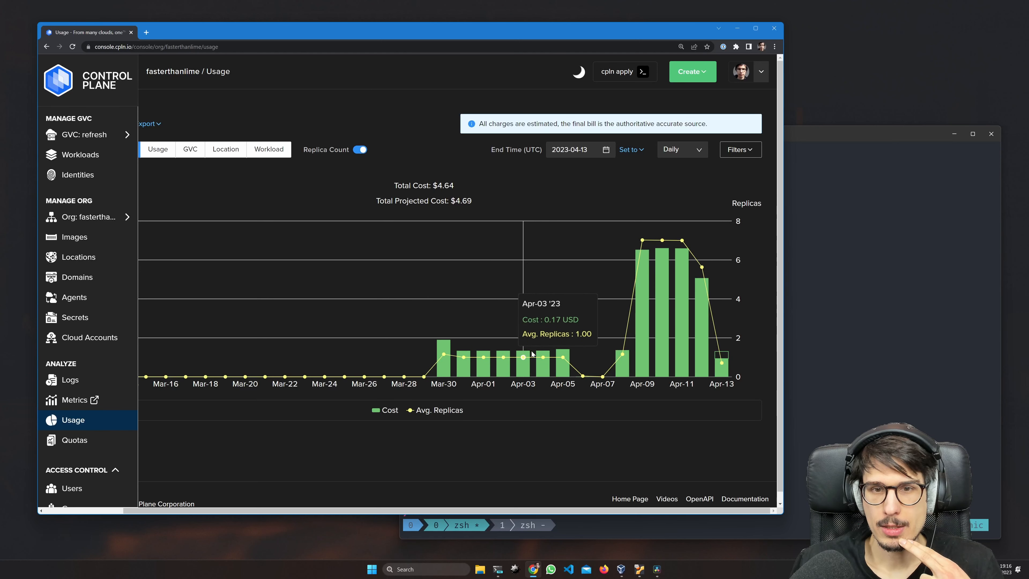
mouse_move(544, 356)
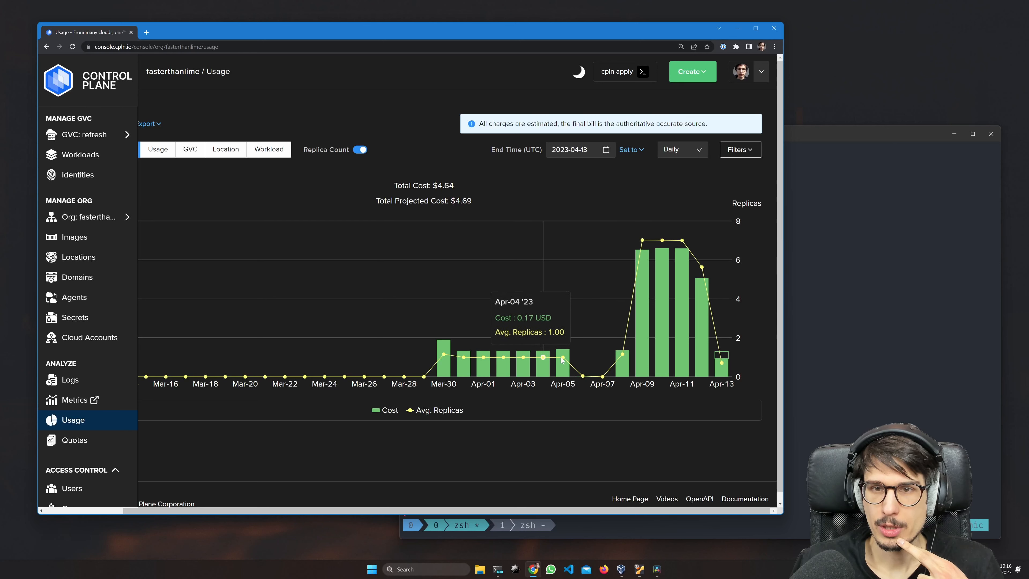
mouse_move(642, 241)
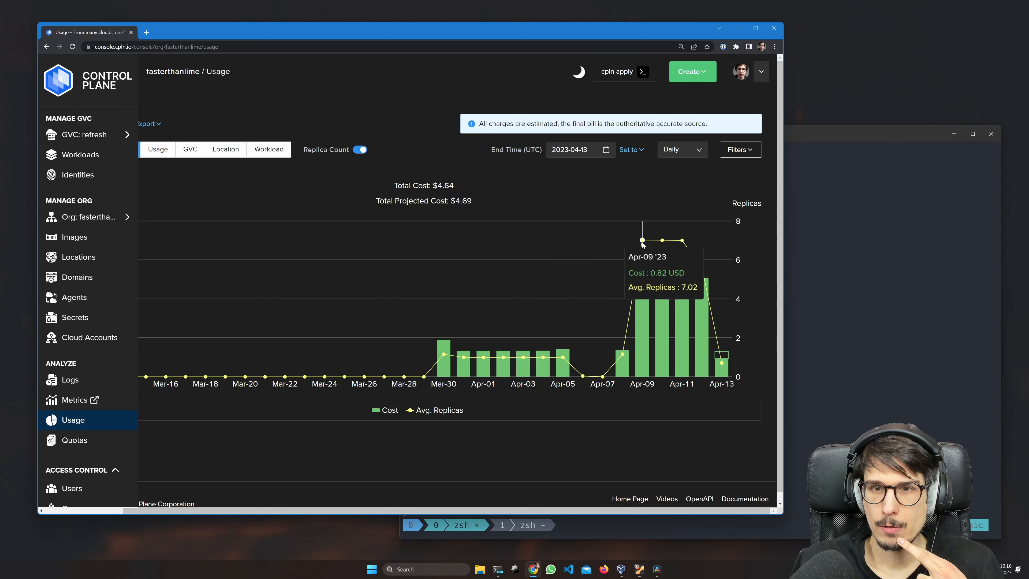
mouse_move(662, 240)
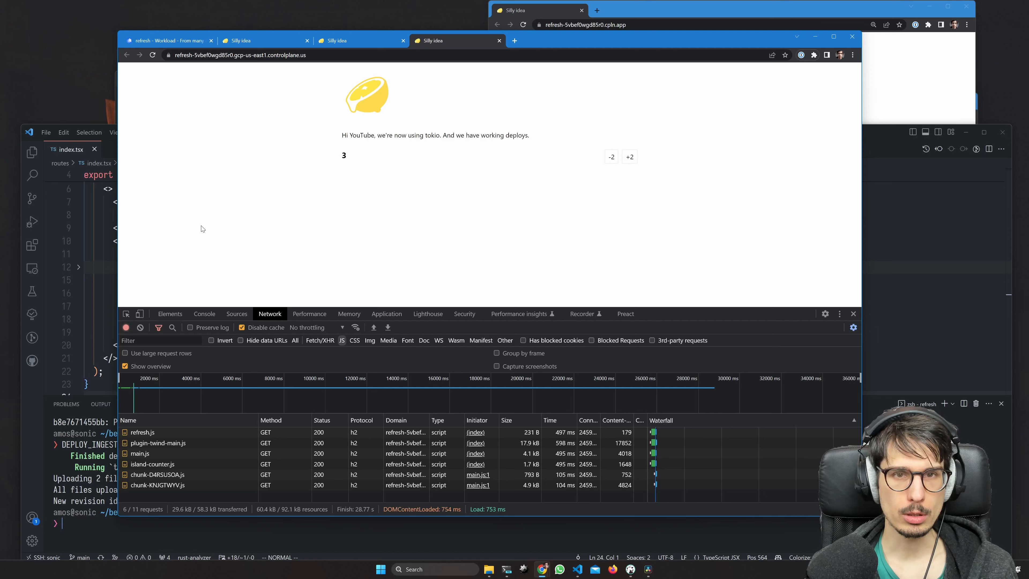
mouse_move(362, 112)
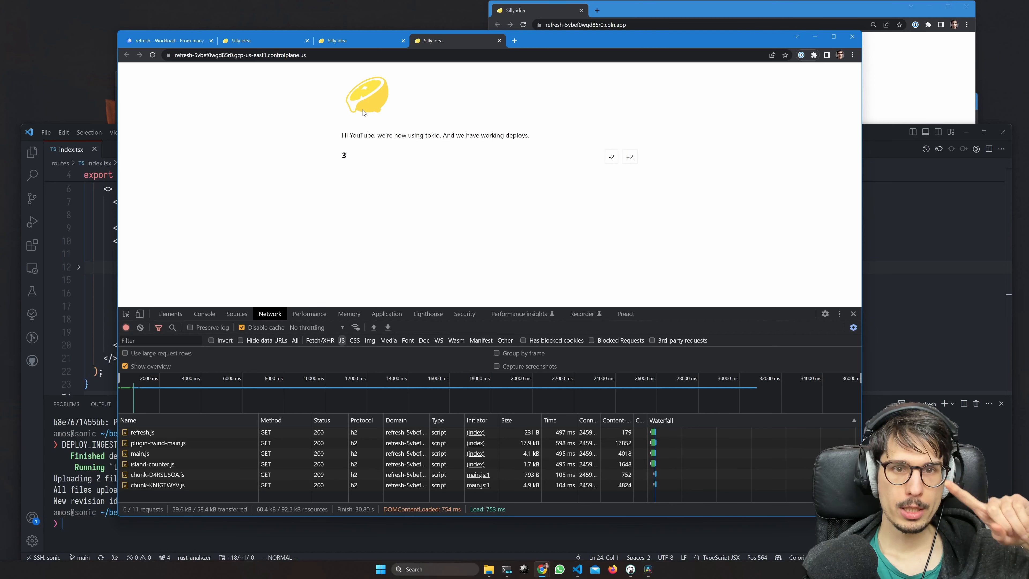